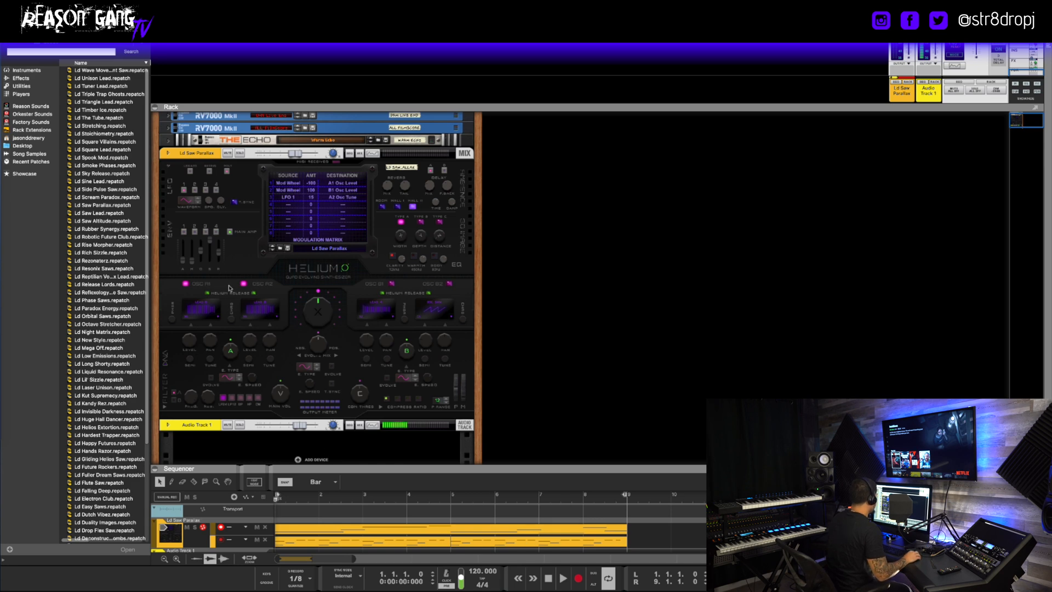
# Step: Initialize the Helium patch, clearing the Ld Saw Parallax preset and its mod routings
pyautogui.rightClick(230, 289)
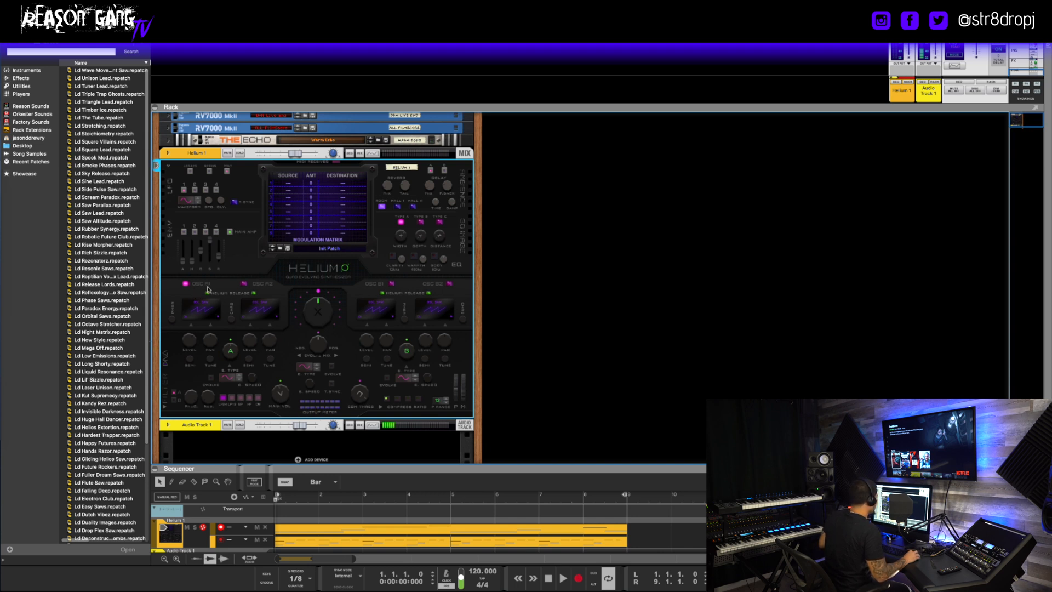
pyautogui.click(563, 579)
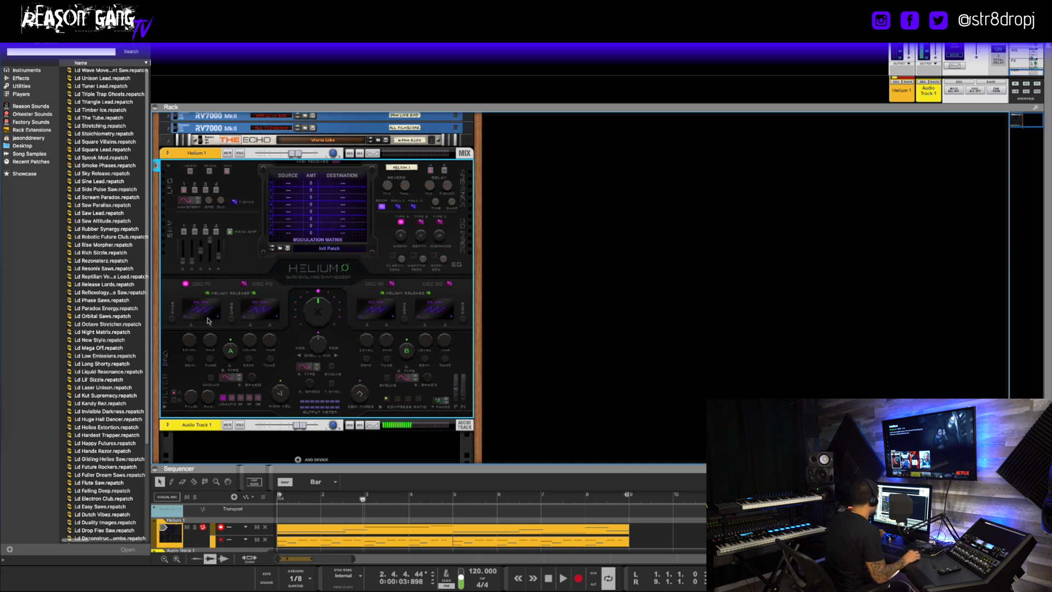
pyautogui.moveTo(234, 235)
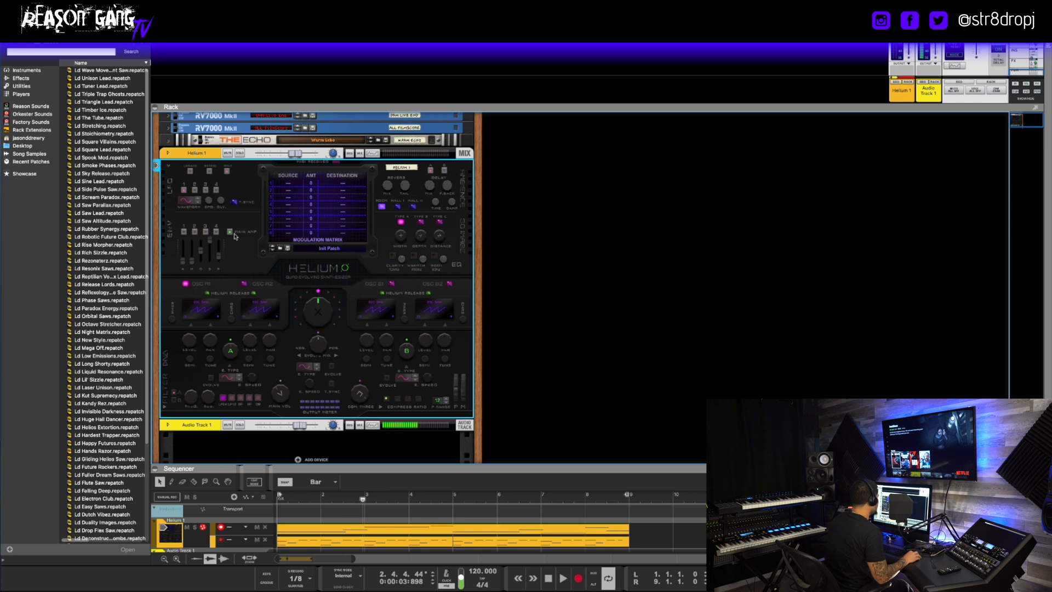
pyautogui.moveTo(218, 258)
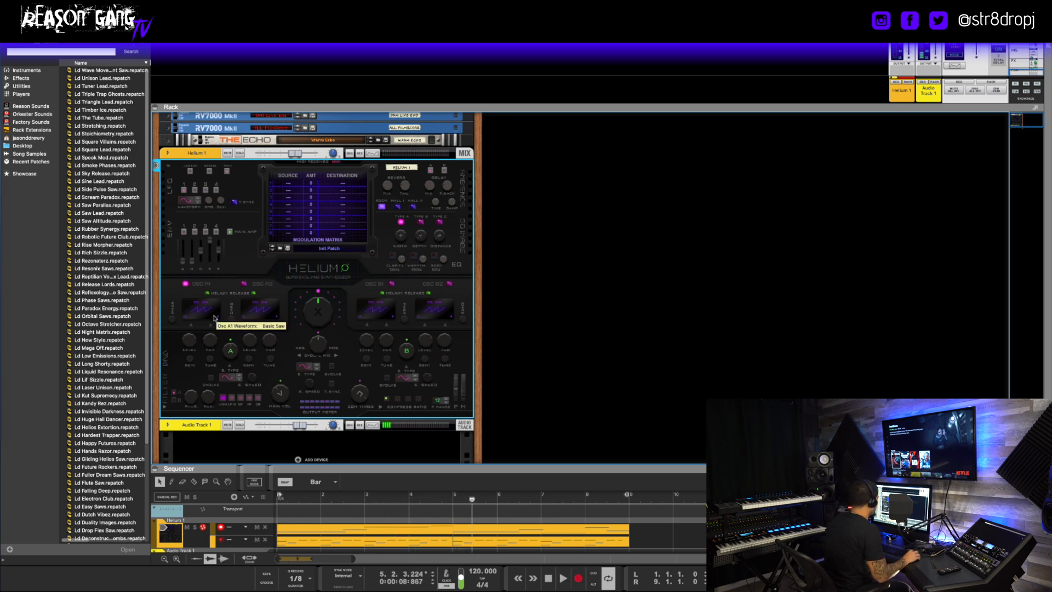
# Step: Switch oscillators A1 and A2 from Basic Saw to new waveforms from the list
pyautogui.click(195, 309)
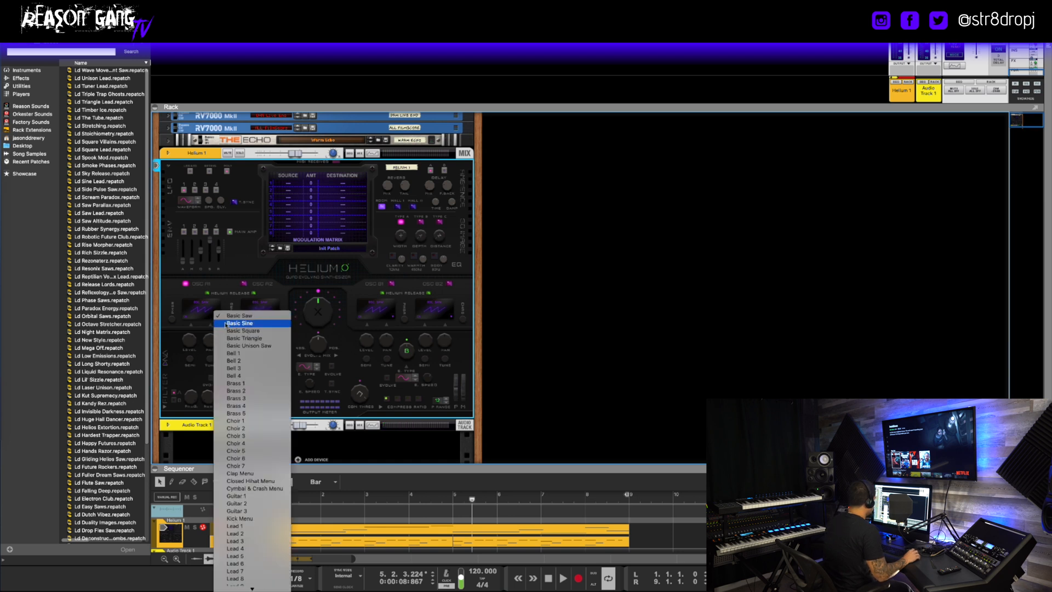
pyautogui.moveTo(244, 383)
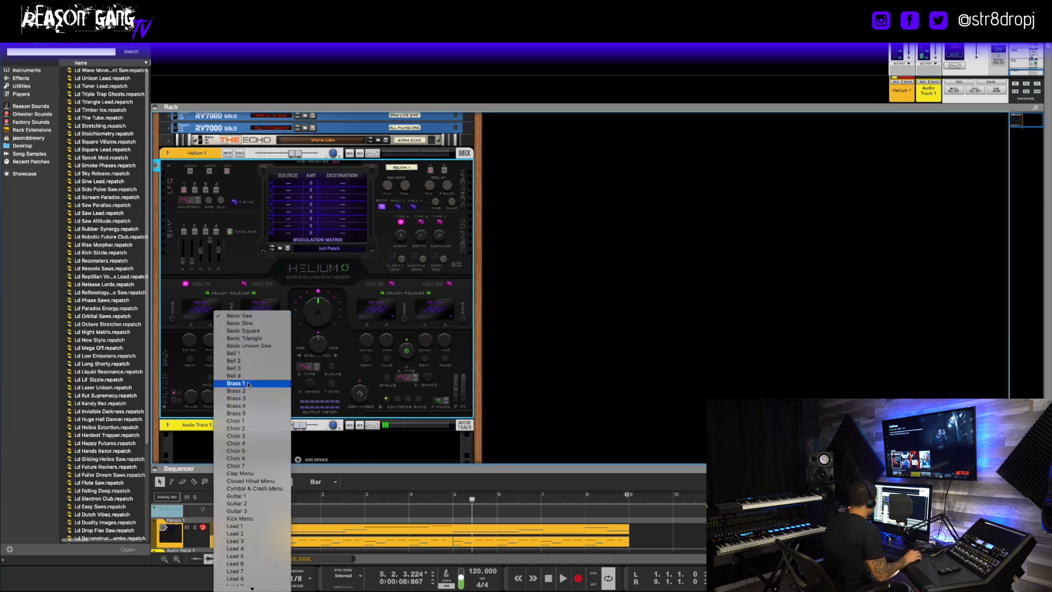
pyautogui.click(237, 383)
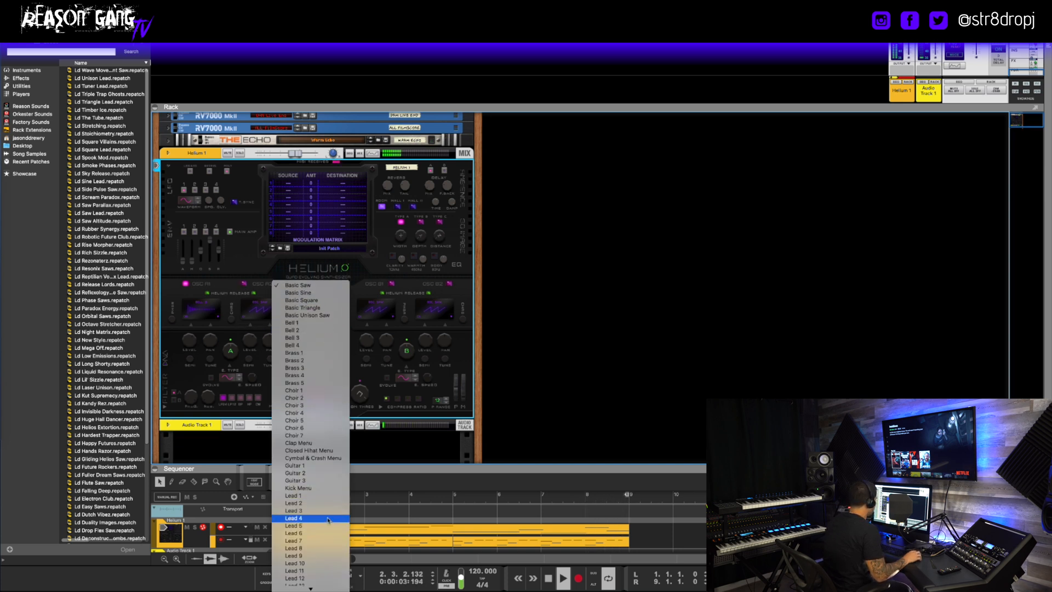
pyautogui.moveTo(311, 329)
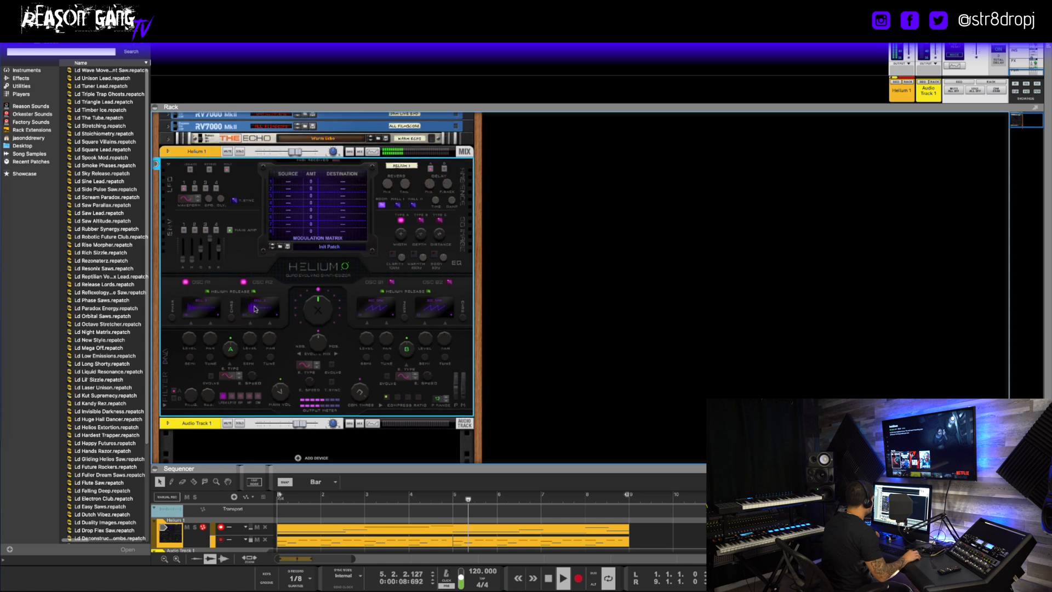
pyautogui.click(254, 309)
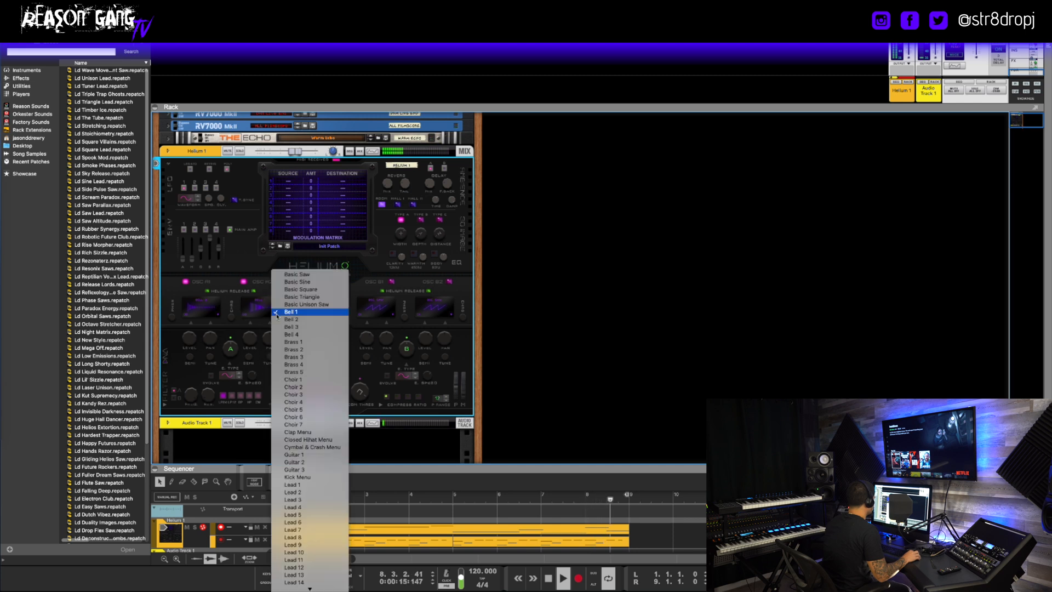
pyautogui.click(291, 311)
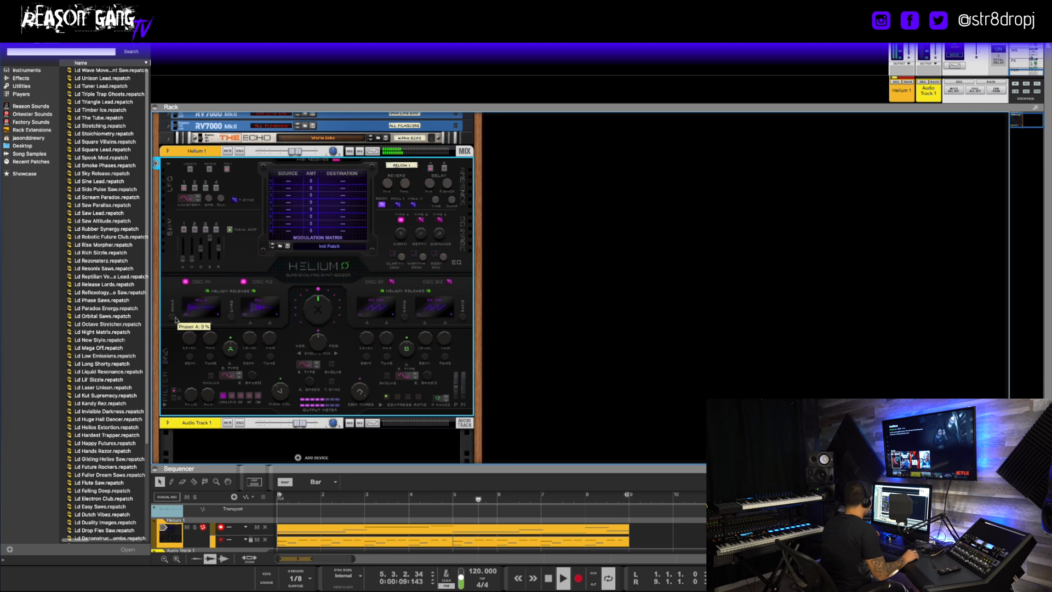
pyautogui.click(561, 578)
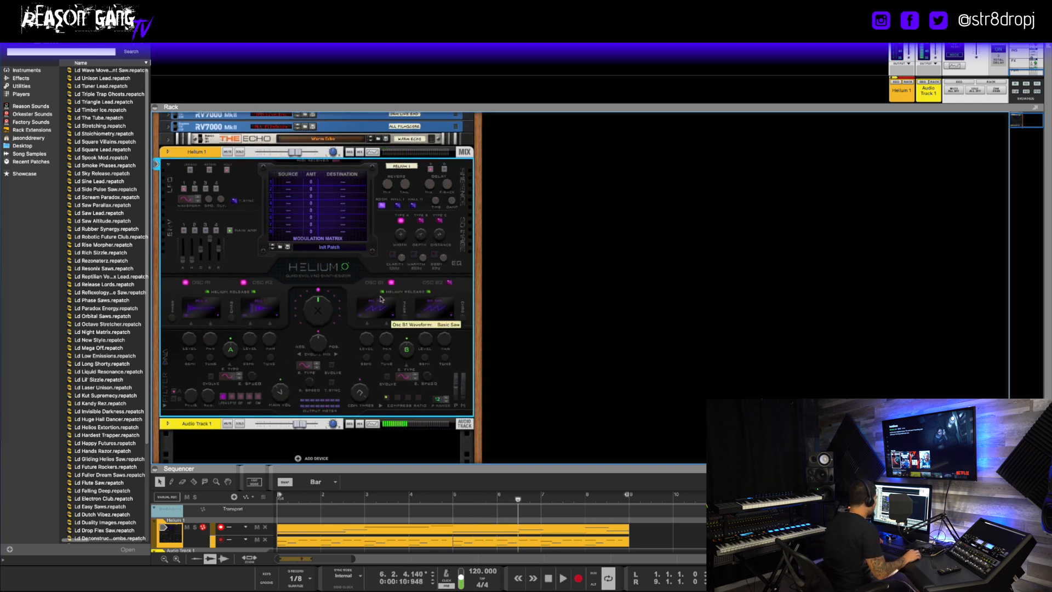
pyautogui.click(376, 308)
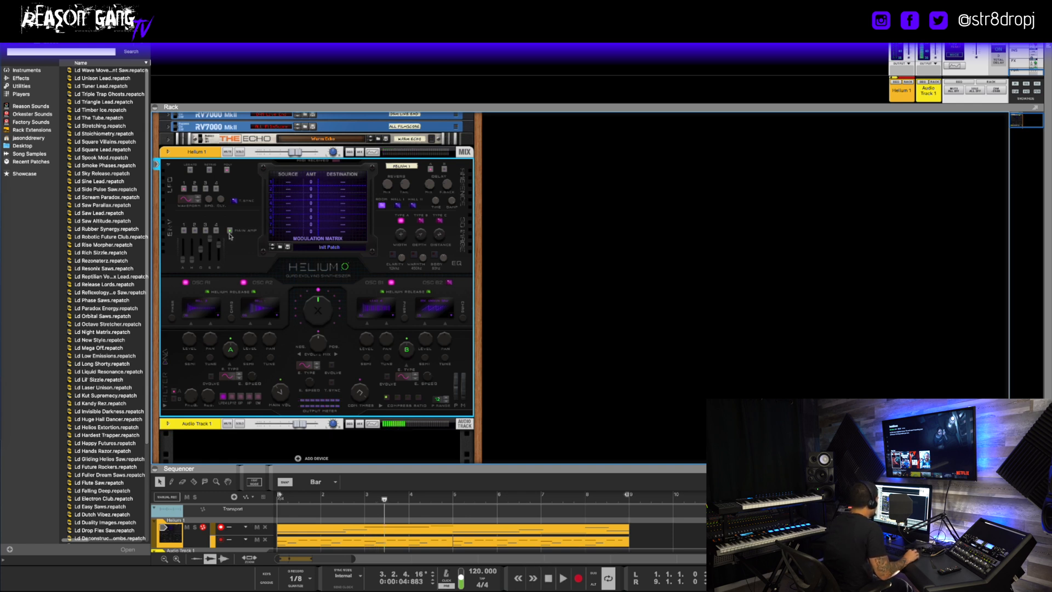
pyautogui.moveTo(226, 238)
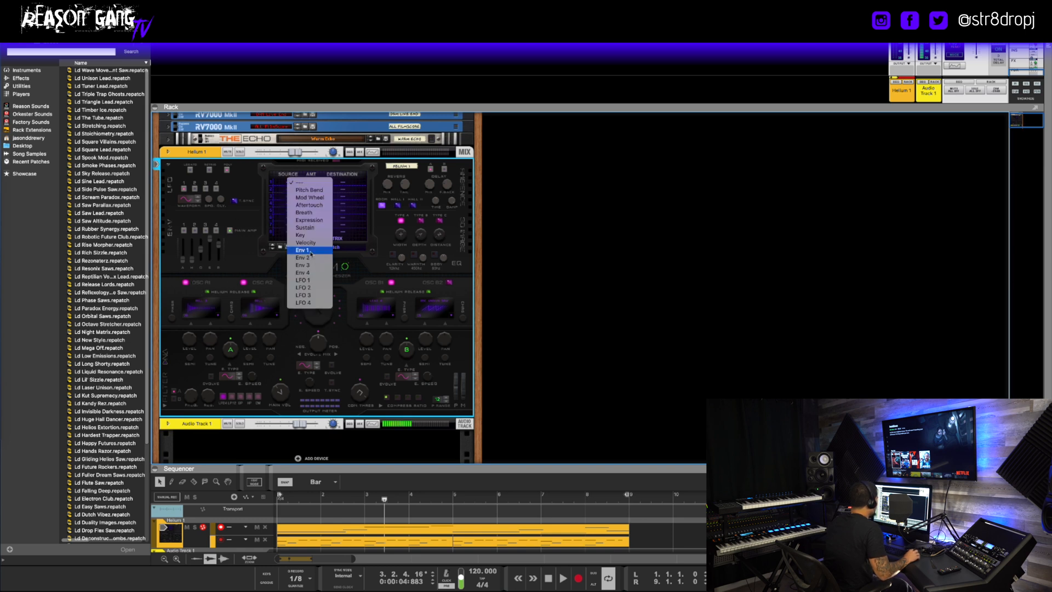
# Step: Route Env 1 to A1 Osc Level in the first modulation matrix slot at amount 100
pyautogui.click(302, 250)
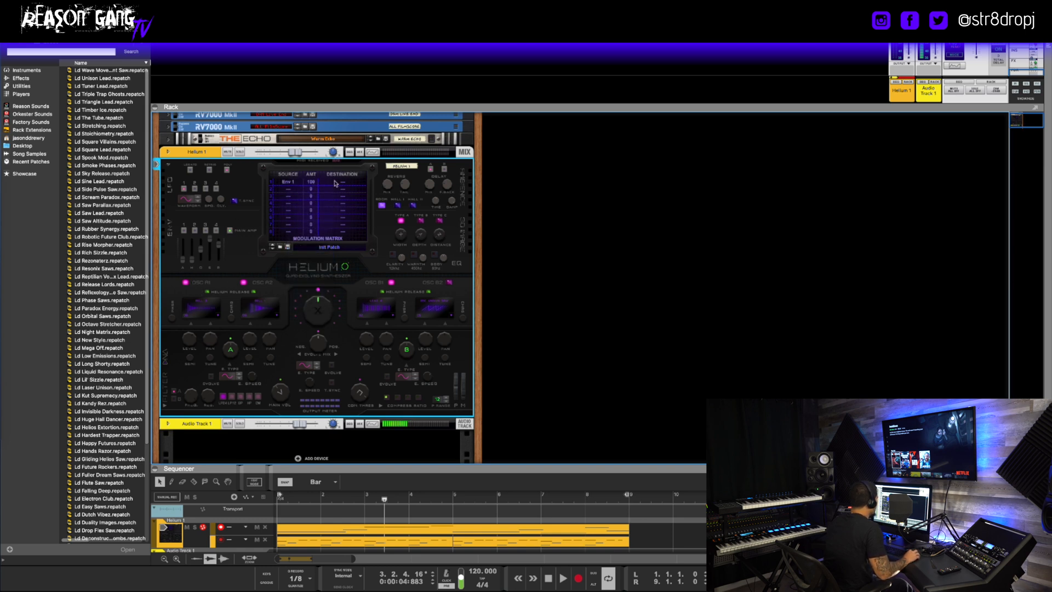
pyautogui.click(348, 179)
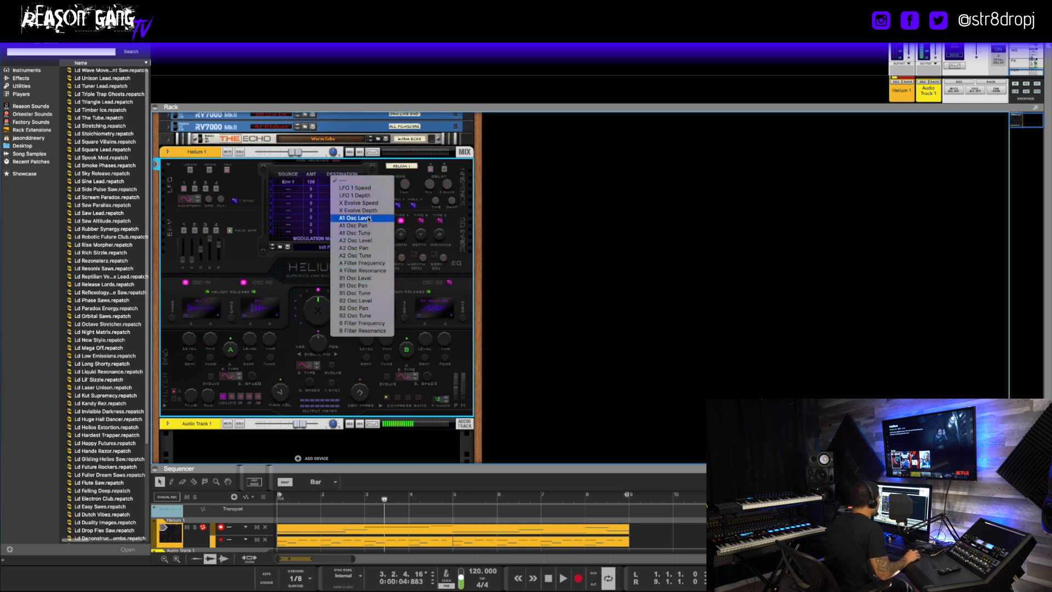
pyautogui.click(354, 217)
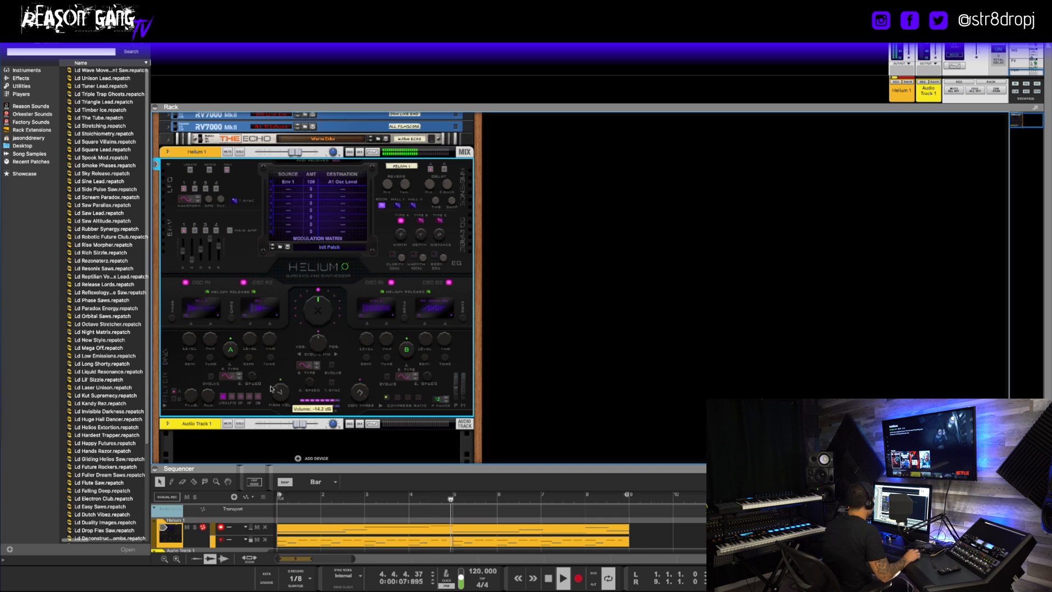
# Step: Turn the Evolve A XF crossfade down to a negative value around -53% during playback
pyautogui.click(561, 576)
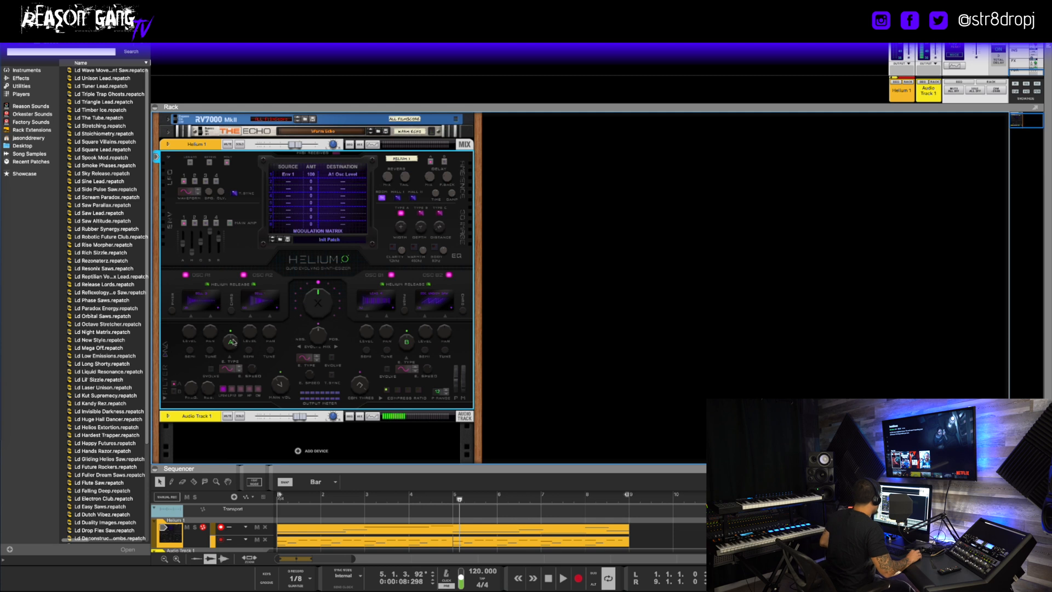
pyautogui.moveTo(211, 371)
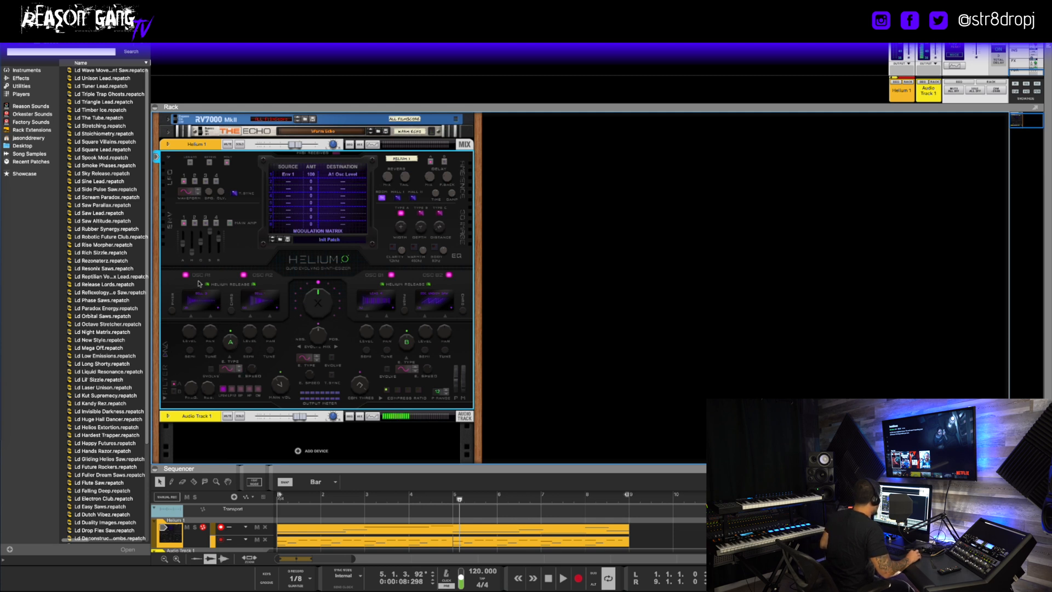
pyautogui.moveTo(384, 311)
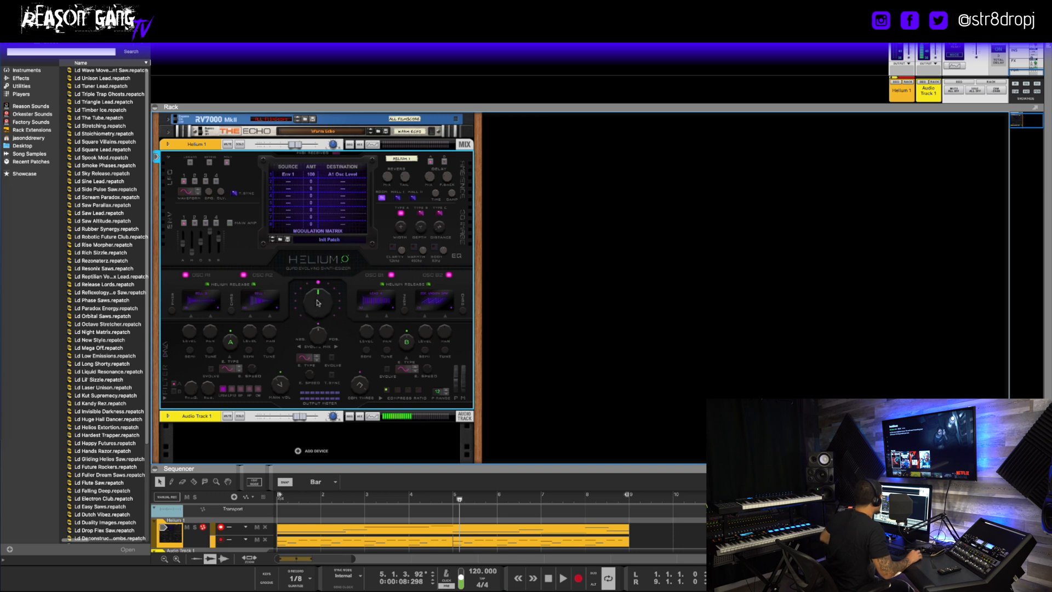
pyautogui.moveTo(206, 281)
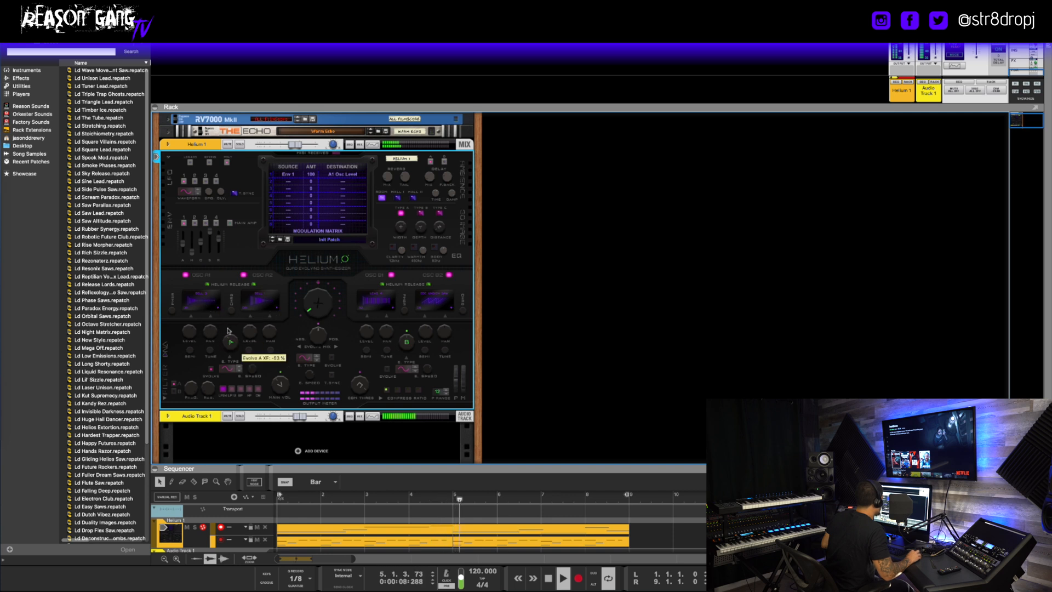
pyautogui.moveTo(232, 339); pyautogui.dragTo(231, 329)
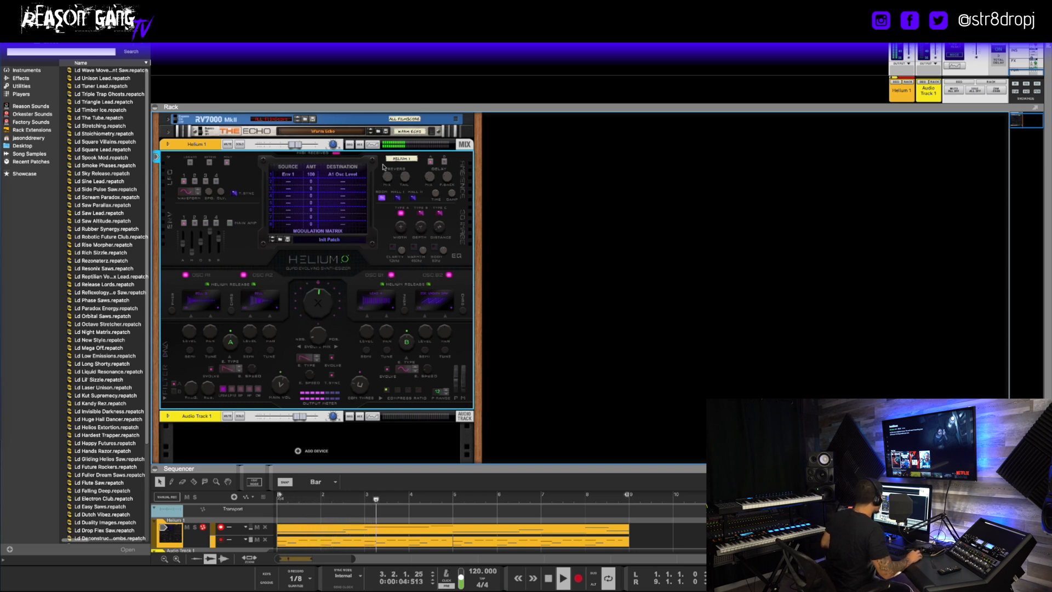
# Step: Adjust Helium's Body Amount in the effects section to about 15.4 dB
pyautogui.click(563, 576)
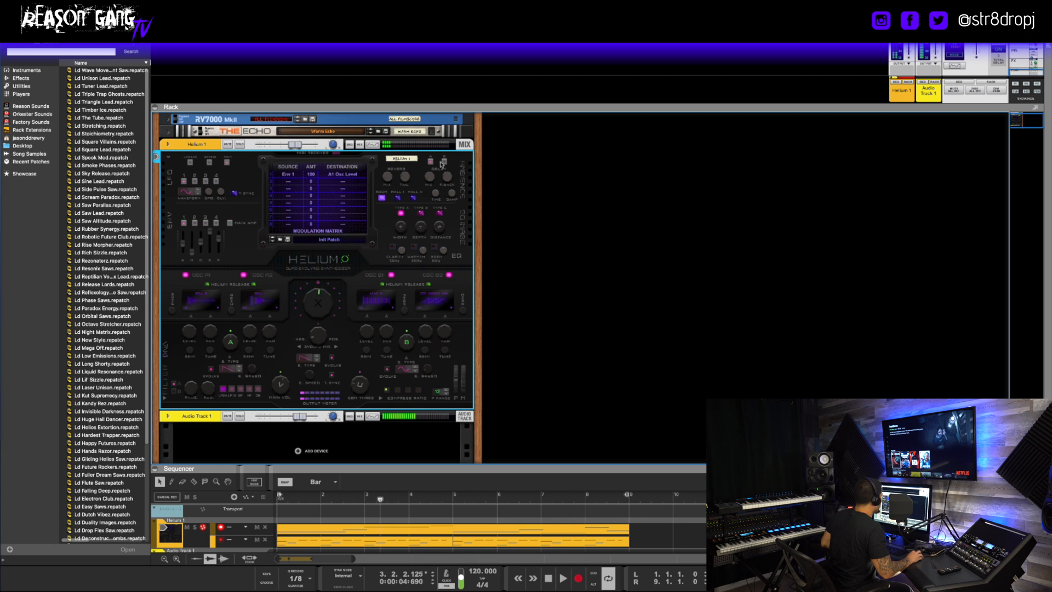
pyautogui.click(574, 578)
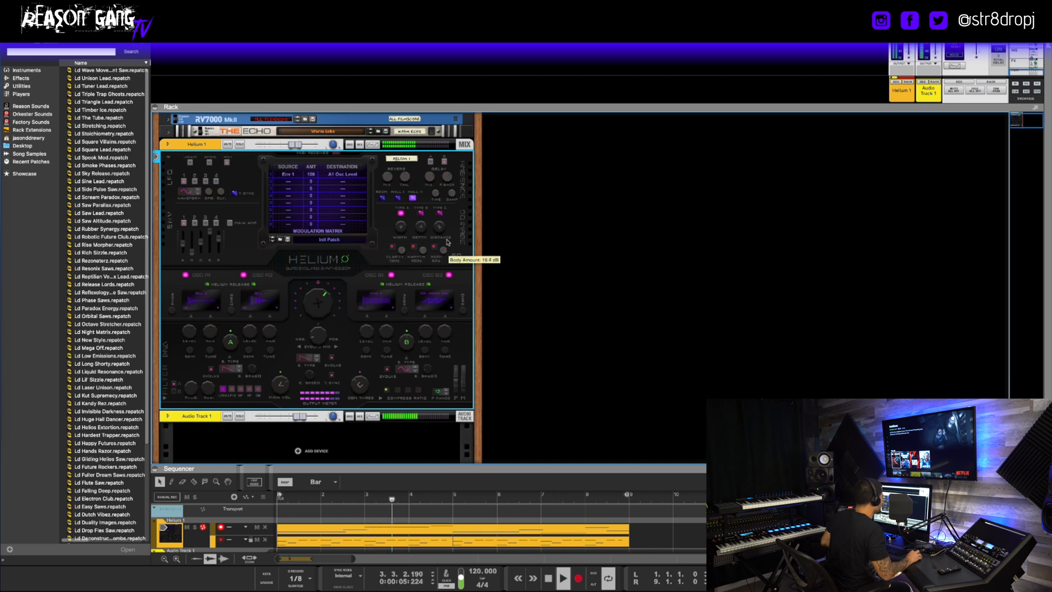
# Step: Route LFO 1 to A Filter Frequency in matrix slot 2 with amount 47
pyautogui.moveTo(443, 258); pyautogui.dragTo(442, 265)
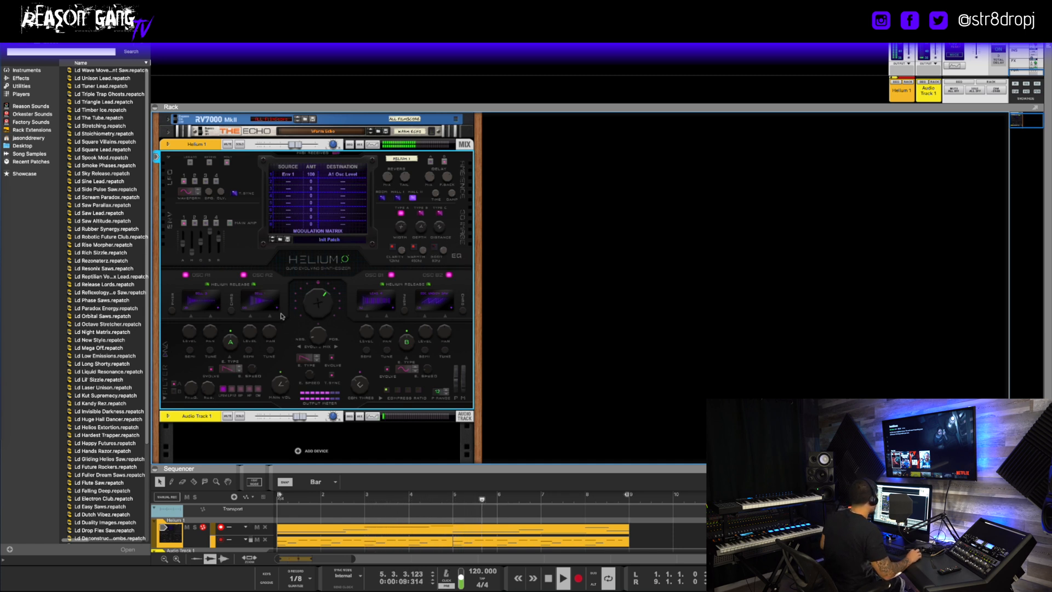
pyautogui.click(560, 577)
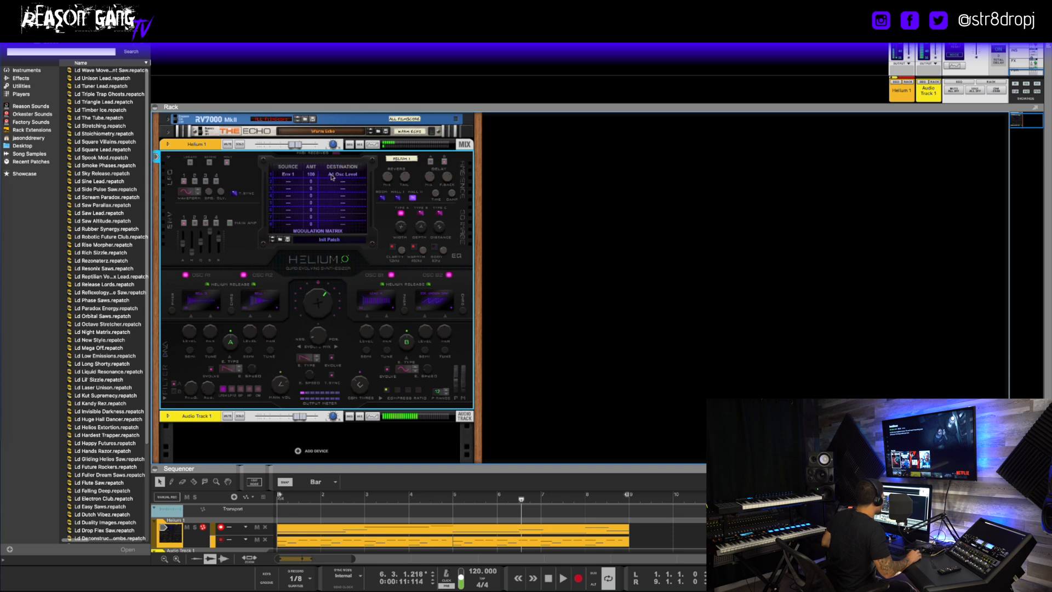
pyautogui.click(288, 173)
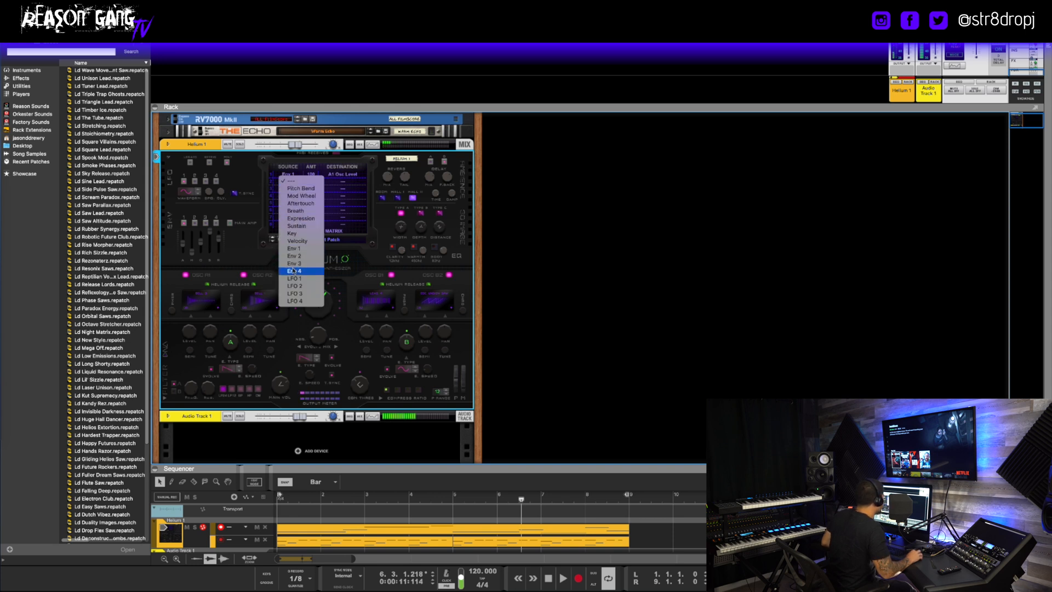
pyautogui.click(294, 279)
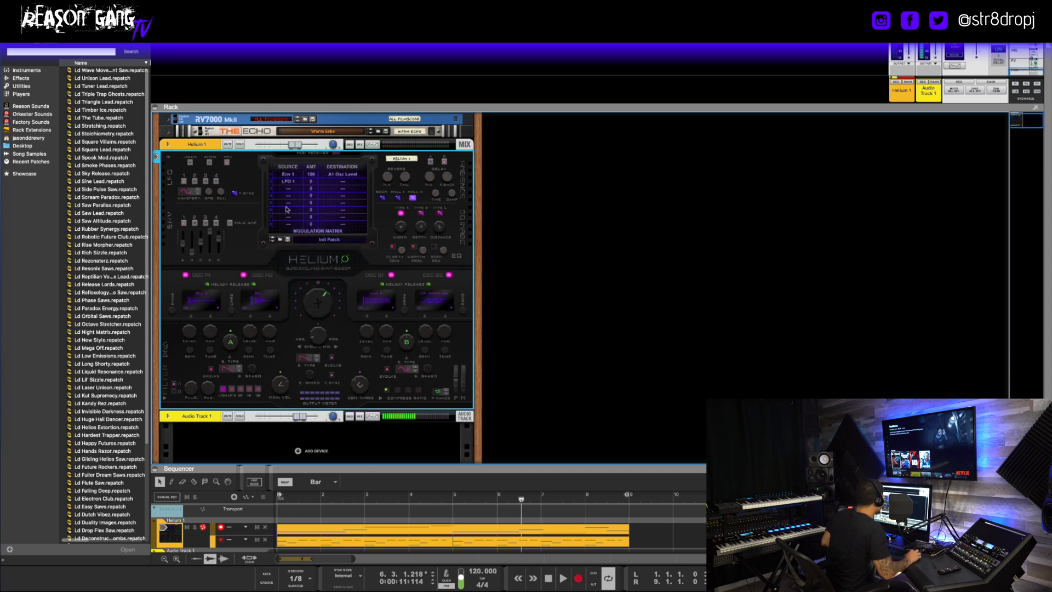
pyautogui.moveTo(168, 392)
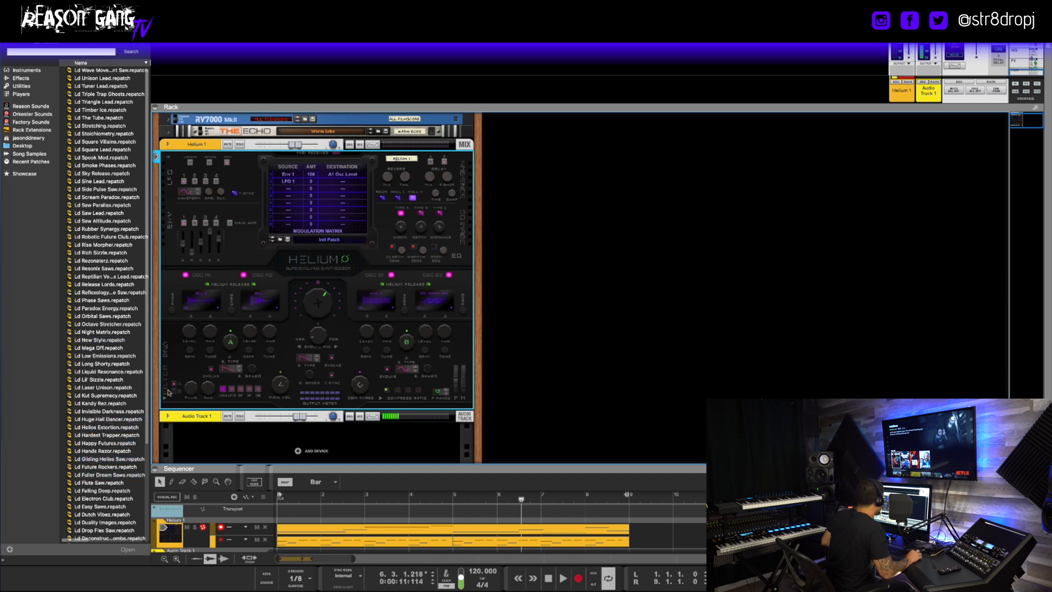
pyautogui.click(562, 578)
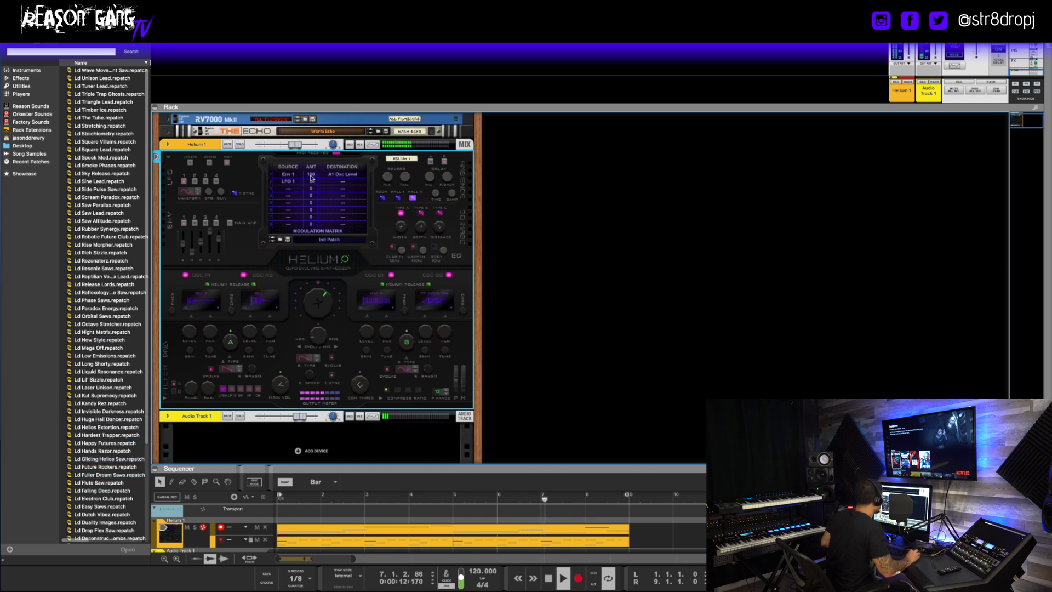
pyautogui.click(339, 179)
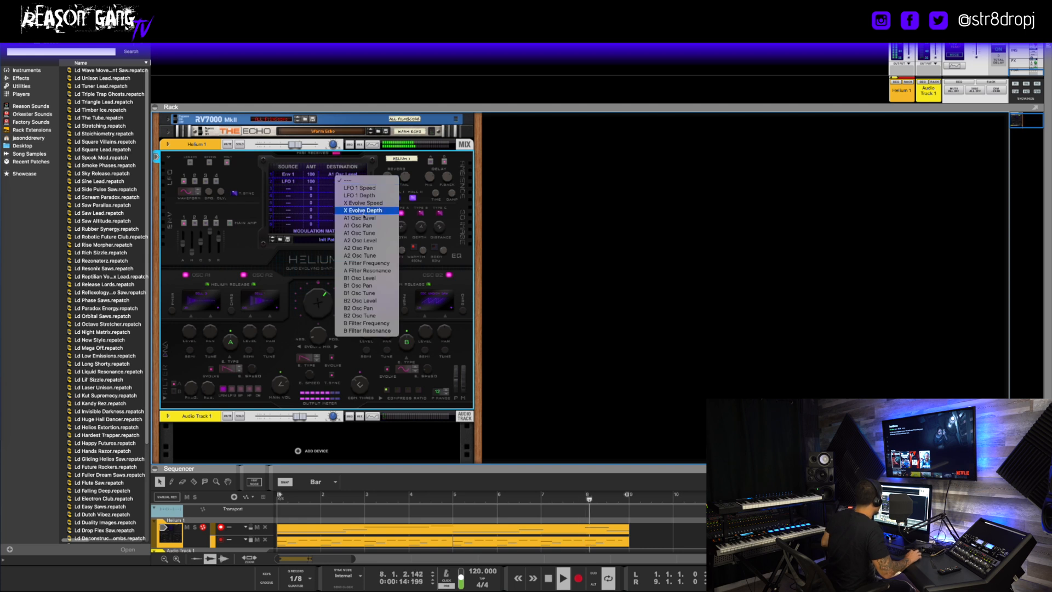
pyautogui.click(364, 263)
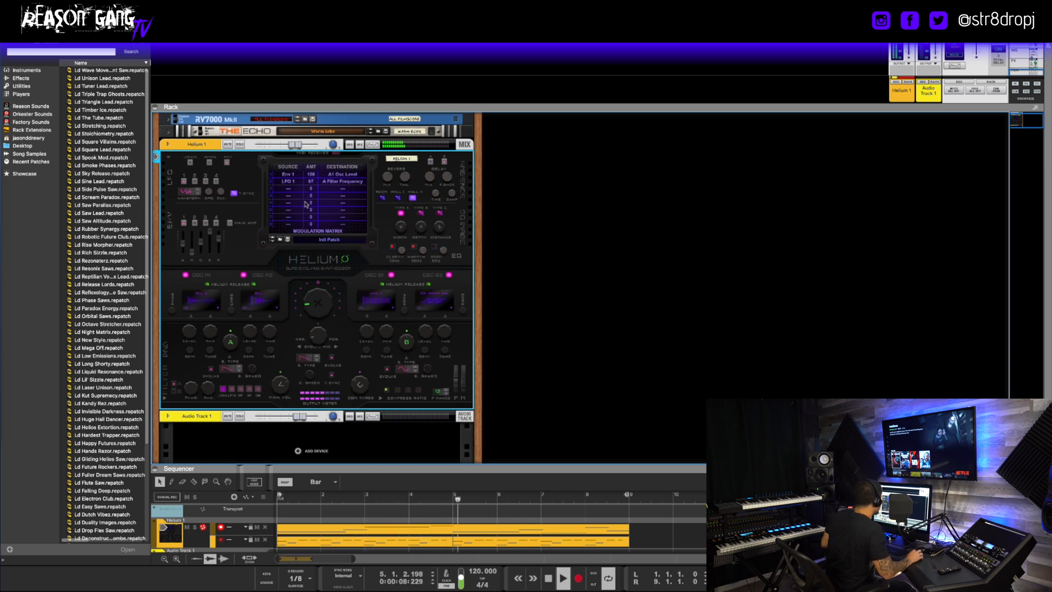
pyautogui.moveTo(316, 302); pyautogui.dragTo(312, 305)
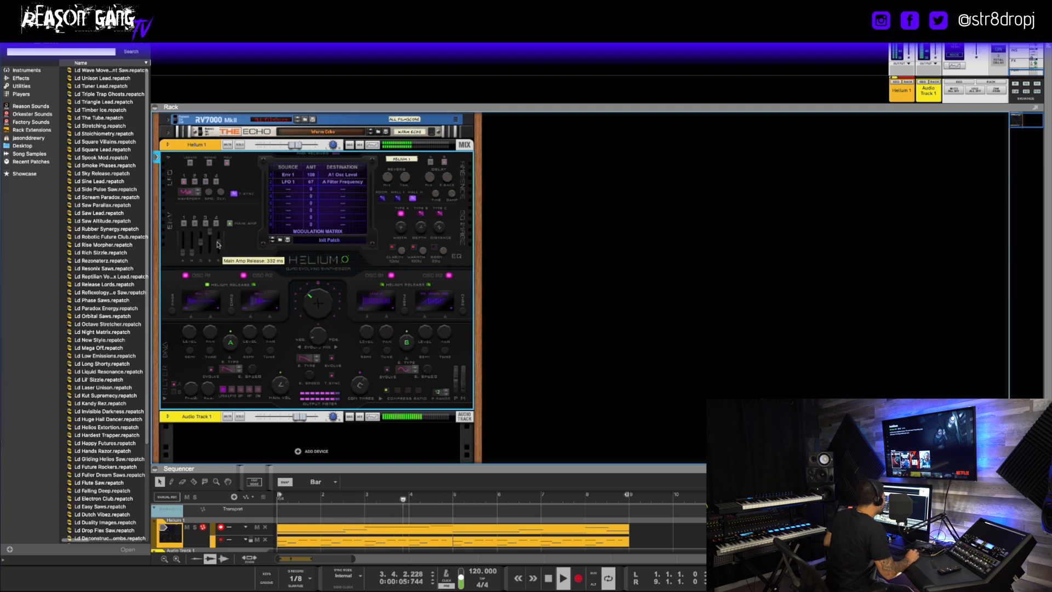
# Step: Set the Mod Wheel routings to both filter frequencies with opposite amounts, -100 and 100
pyautogui.click(288, 181)
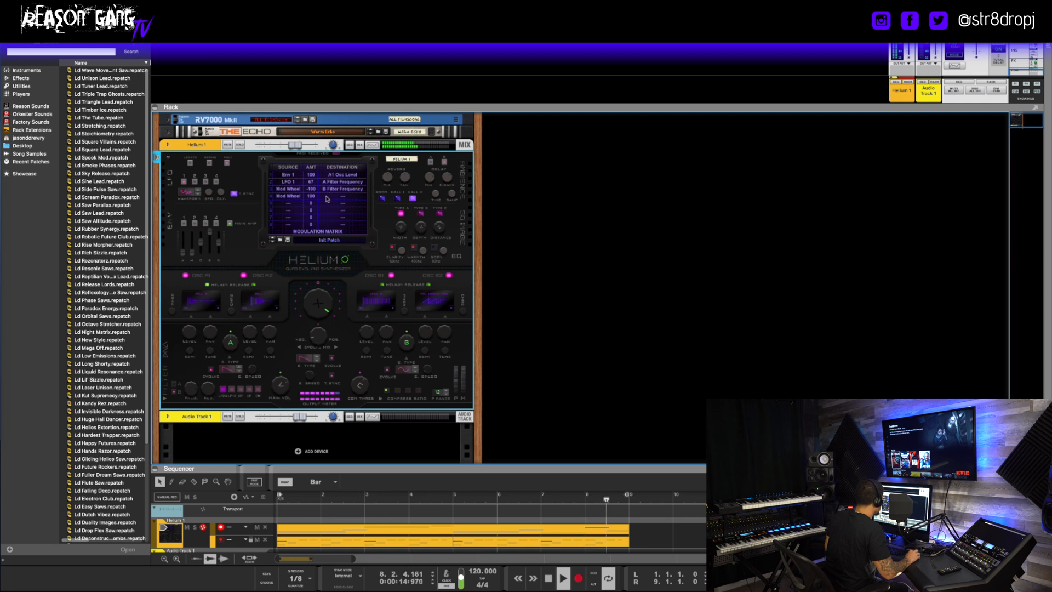
# Step: Retarget the fourth Mod Wheel routing to B Filter Resonance, leaving A Filter Frequency at -75
pyautogui.click(342, 181)
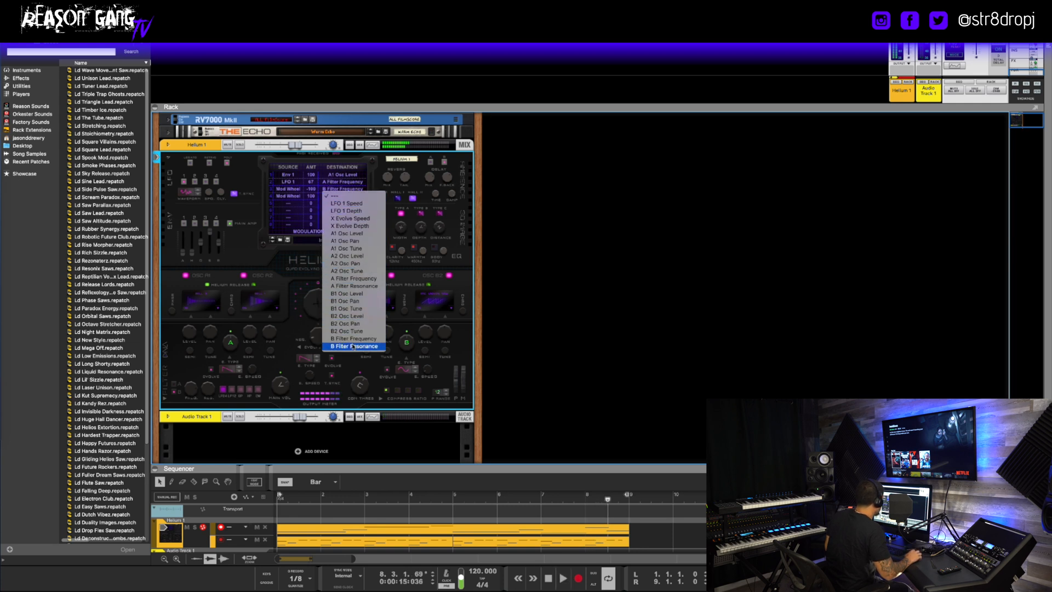
pyautogui.click(353, 347)
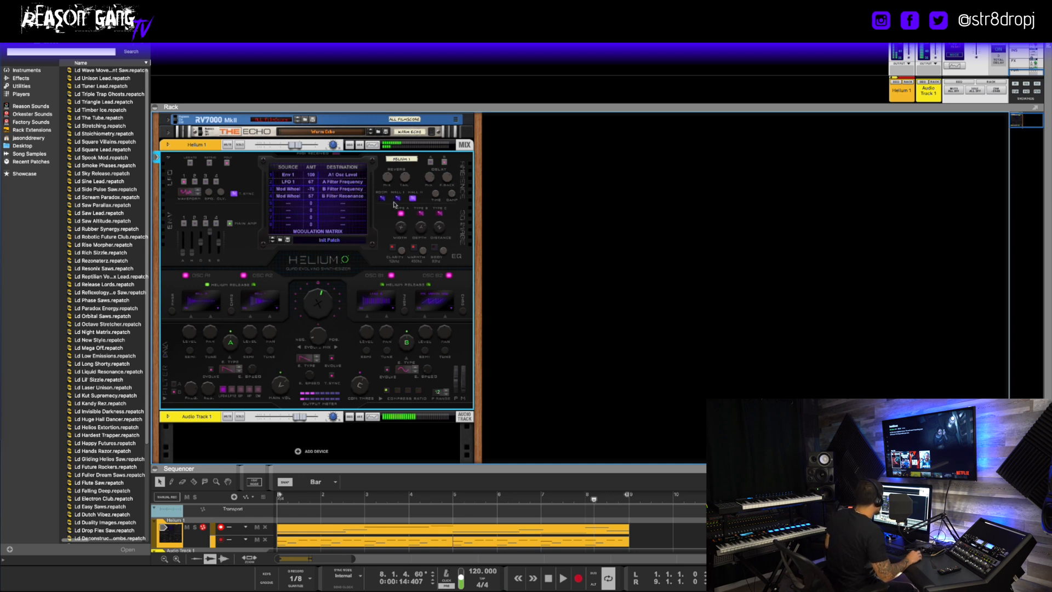
pyautogui.moveTo(218, 312)
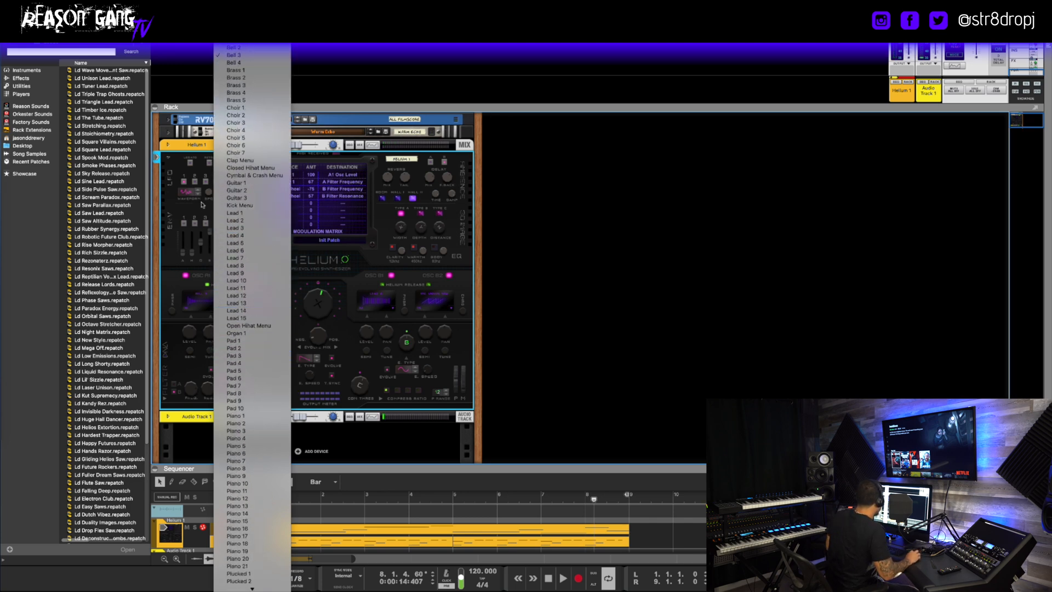
# Step: Dismiss the patch name list and start saving the current Helium patch
pyautogui.click(197, 206)
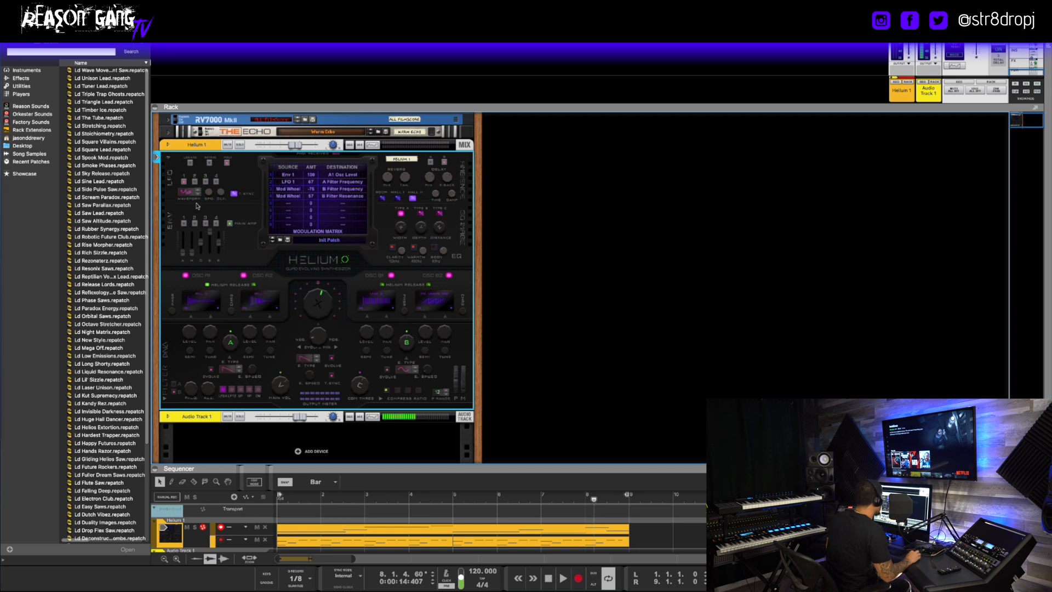
pyautogui.click(105, 133)
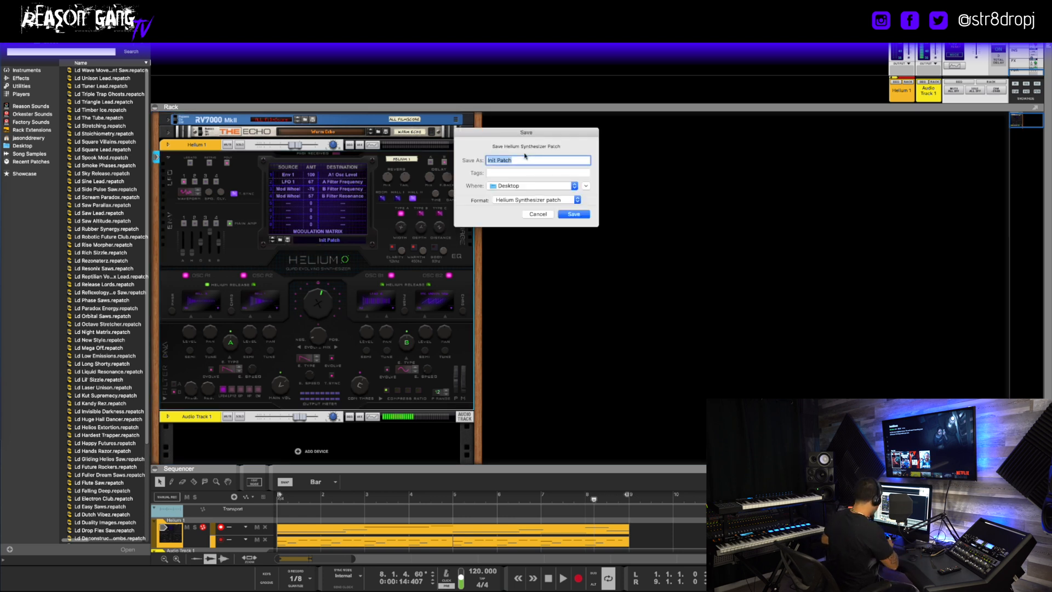
# Step: Name the patch "Gt Heaven's Gator" for saving to the Desktop as a Helium Synthesizer patch
pyautogui.write("Gt Heaven's Gator")
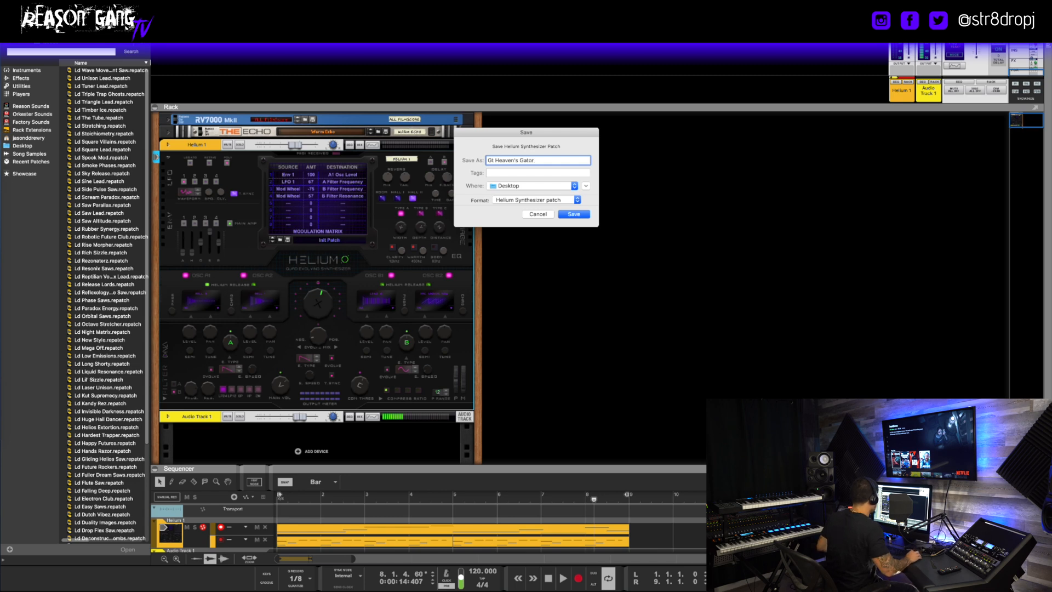
# Step: Load the Ld Timber Ice lead patch into Helium and start playback to audition it
pyautogui.click(575, 213)
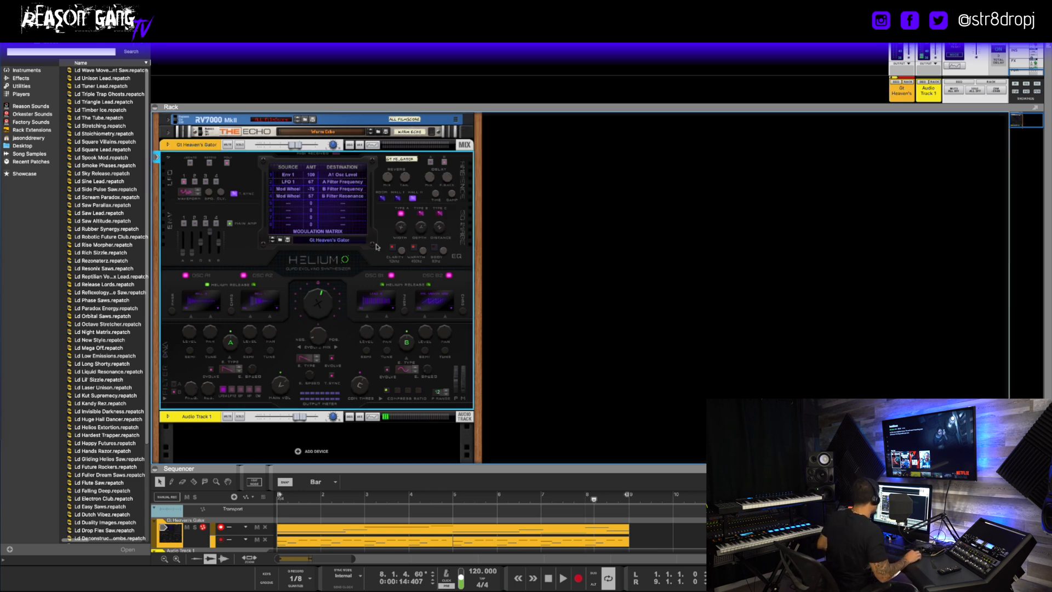
pyautogui.scroll(-3)
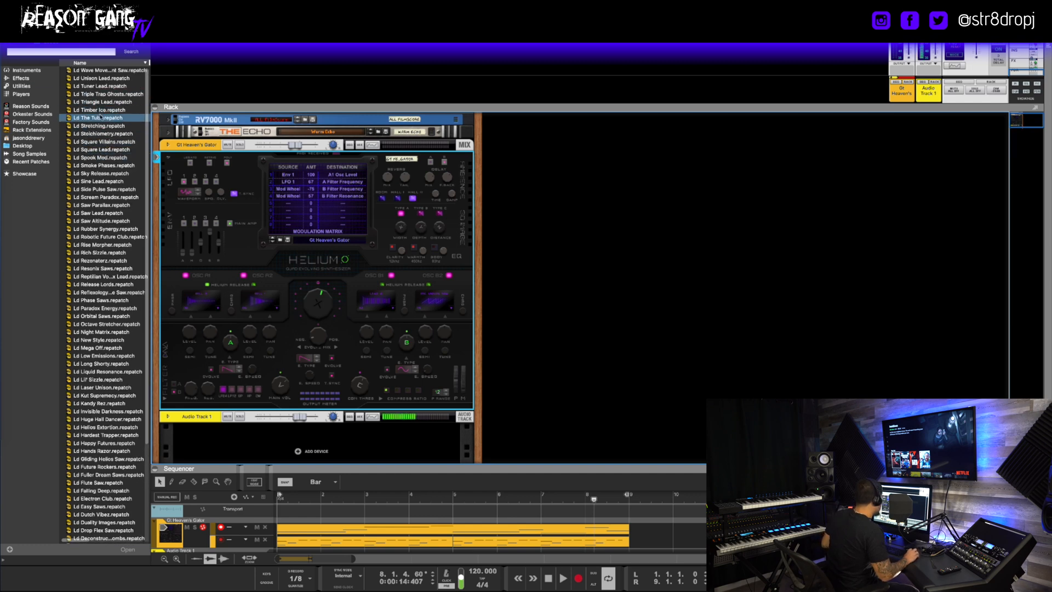
pyautogui.click(97, 109)
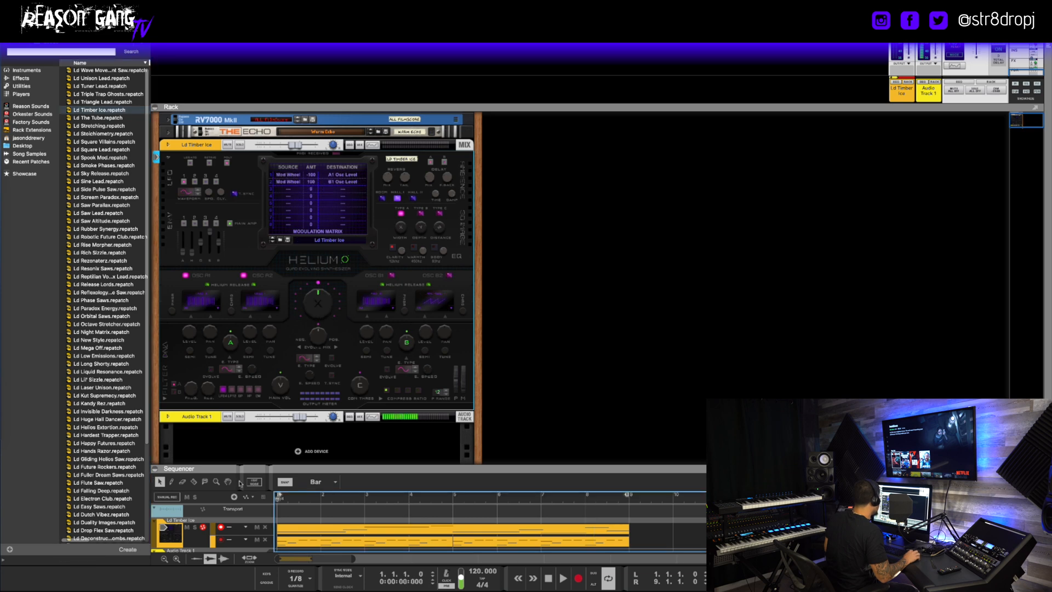
pyautogui.click(561, 579)
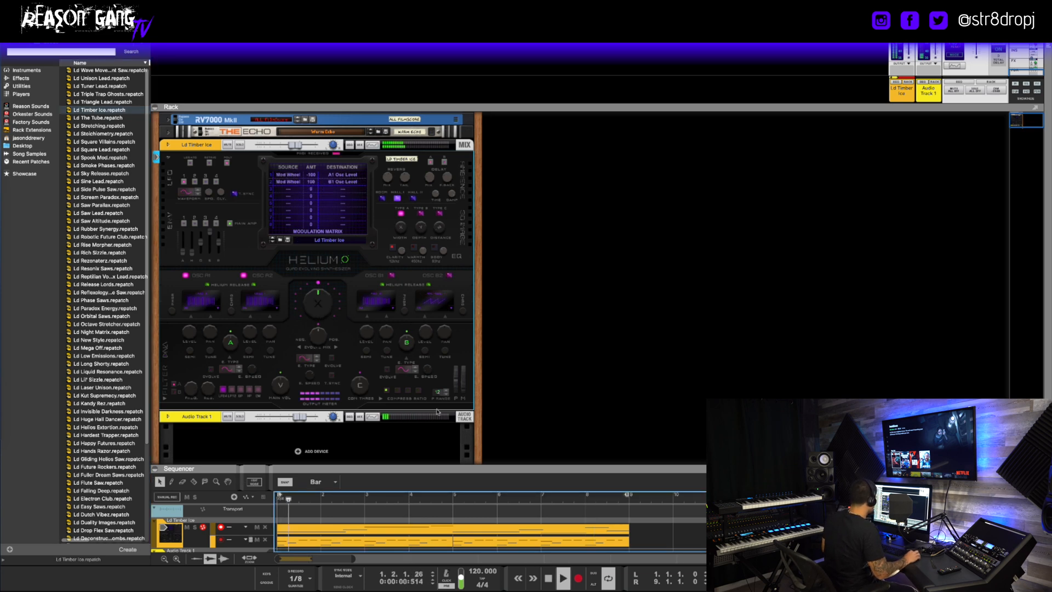
pyautogui.click(104, 164)
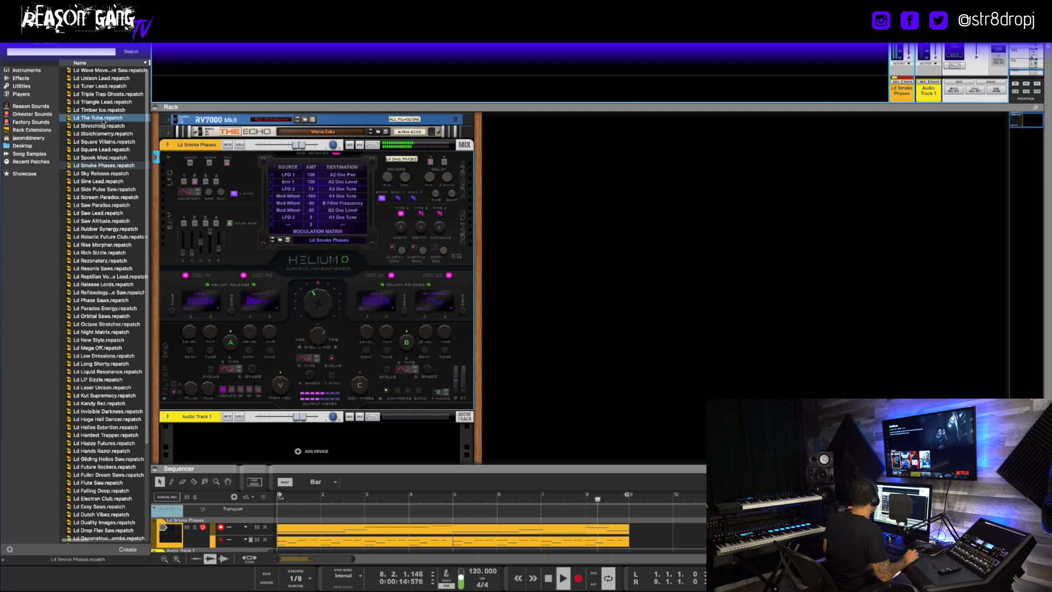
# Step: Audition further Leads presets and load Ld Liquid Resonance into Helium
pyautogui.click(98, 110)
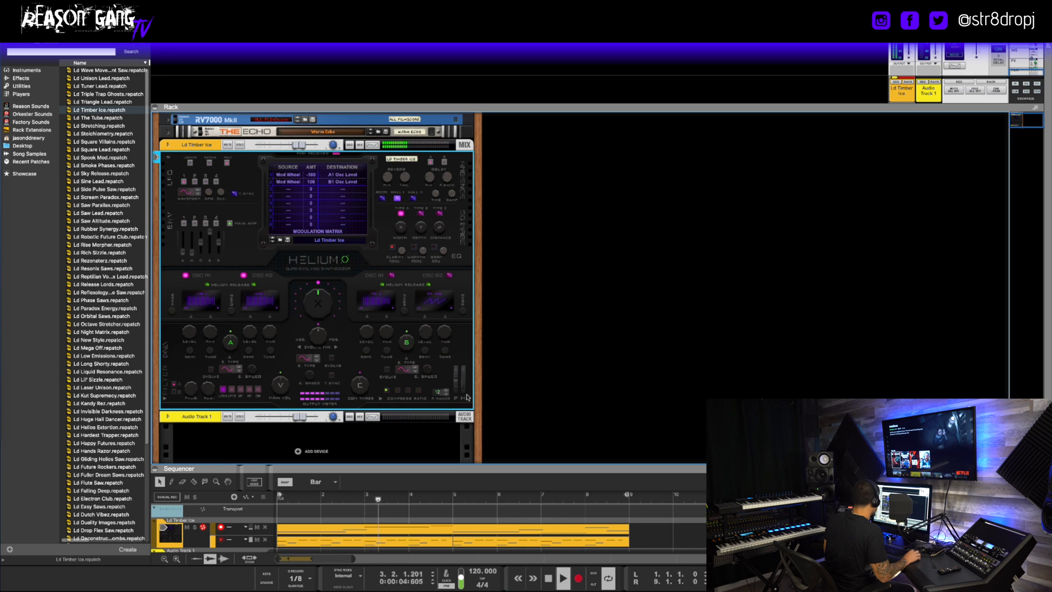
pyautogui.click(101, 340)
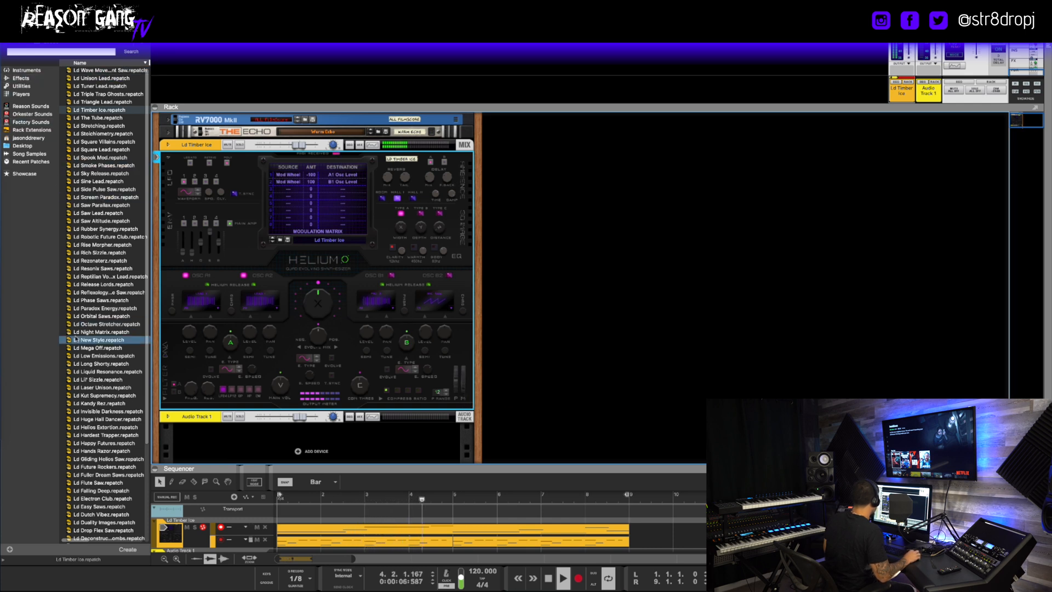
pyautogui.click(105, 371)
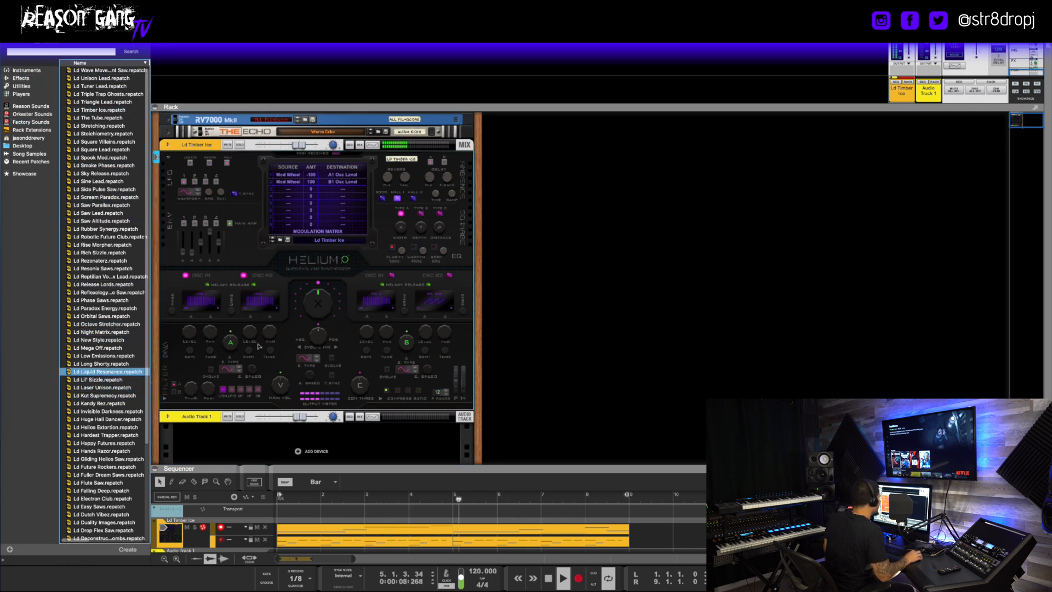
pyautogui.doubleClick(107, 371)
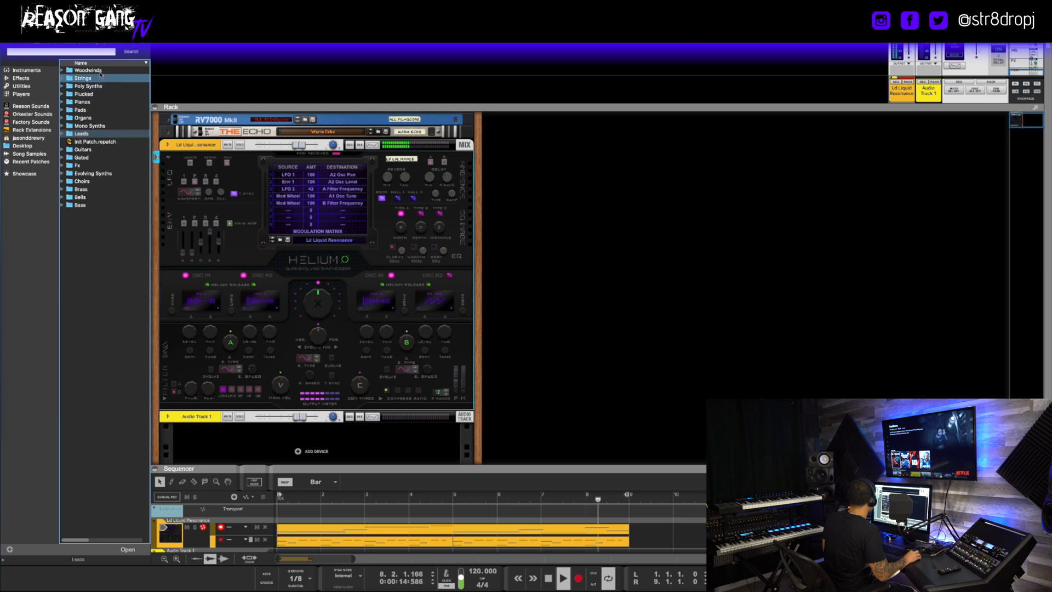
# Step: From the Evolving Synths folder, audition Ev Filter Porn and load Ev Widening Portals
pyautogui.click(92, 173)
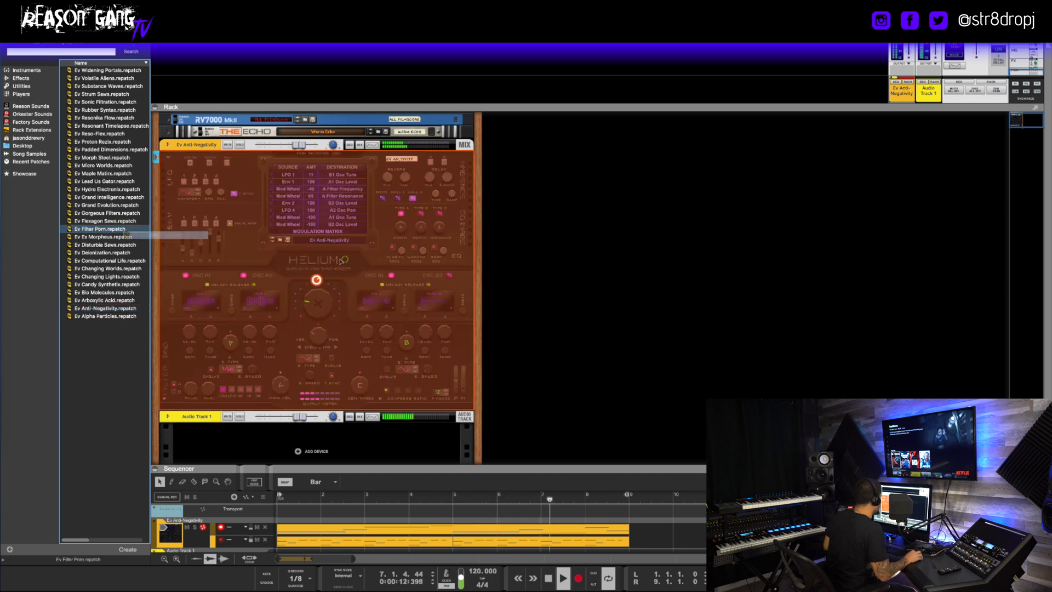
pyautogui.doubleClick(99, 228)
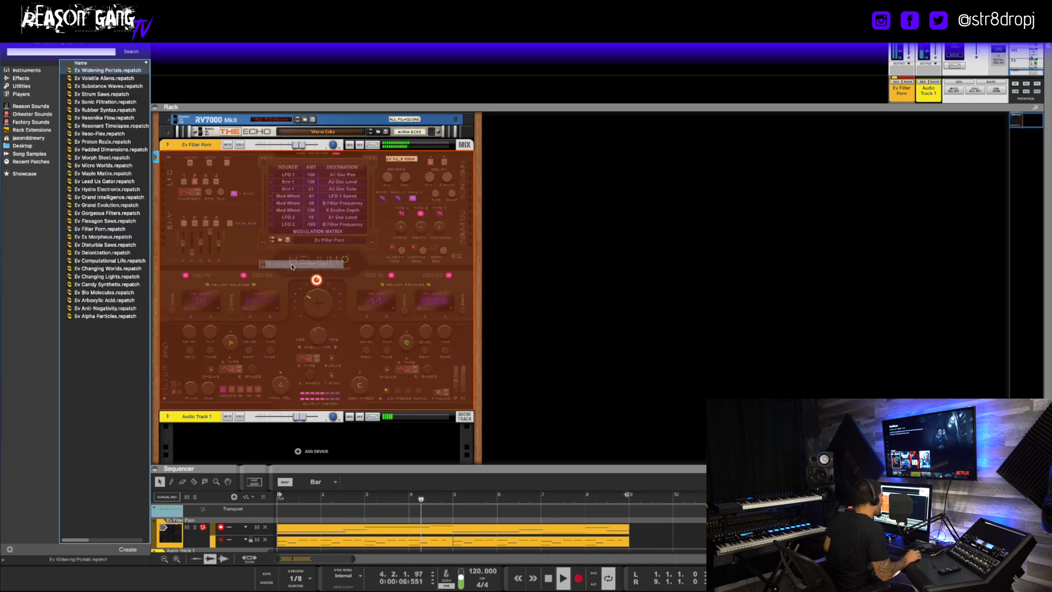
pyautogui.doubleClick(107, 70)
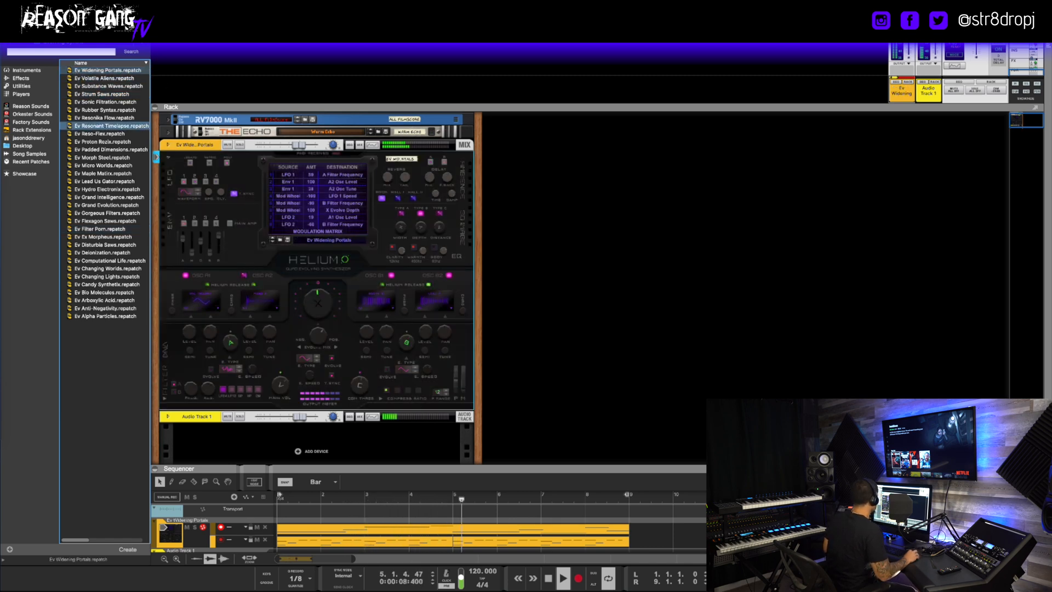
# Step: Return to the category folders, audition a Bells preset, and load Gu Elon's Guitar
pyautogui.click(23, 70)
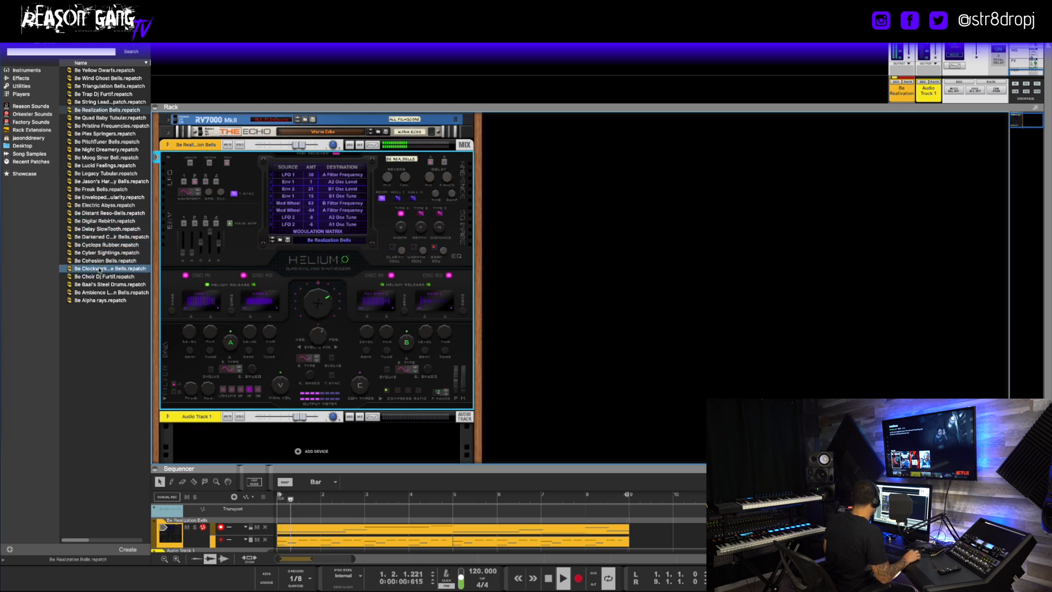
pyautogui.click(110, 267)
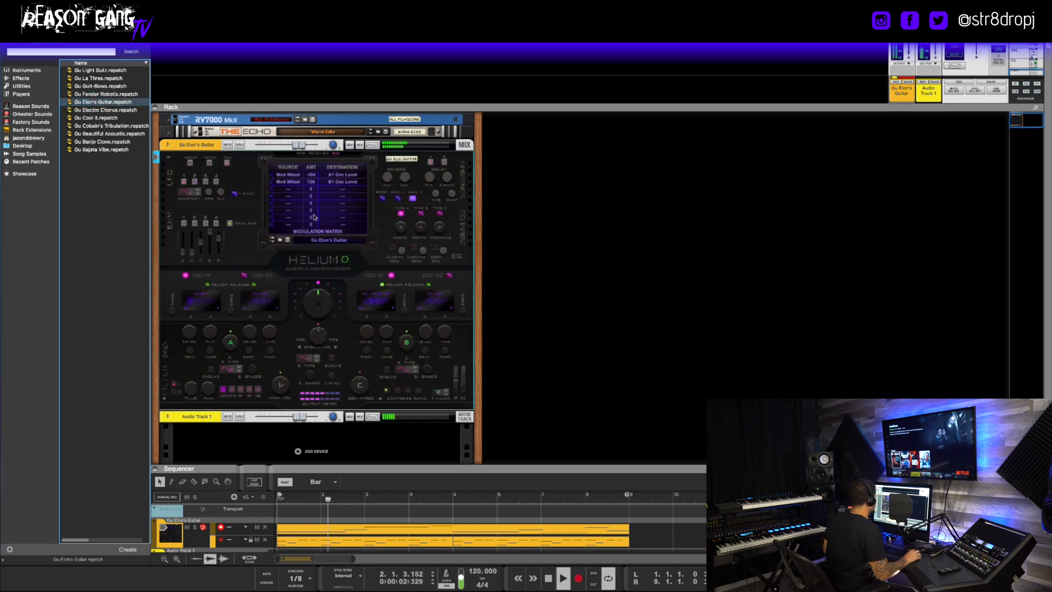
# Step: Audition Ms Dual Ghosts from Mono Synths, then load the Ch Spanning Angels choir patch
pyautogui.click(562, 576)
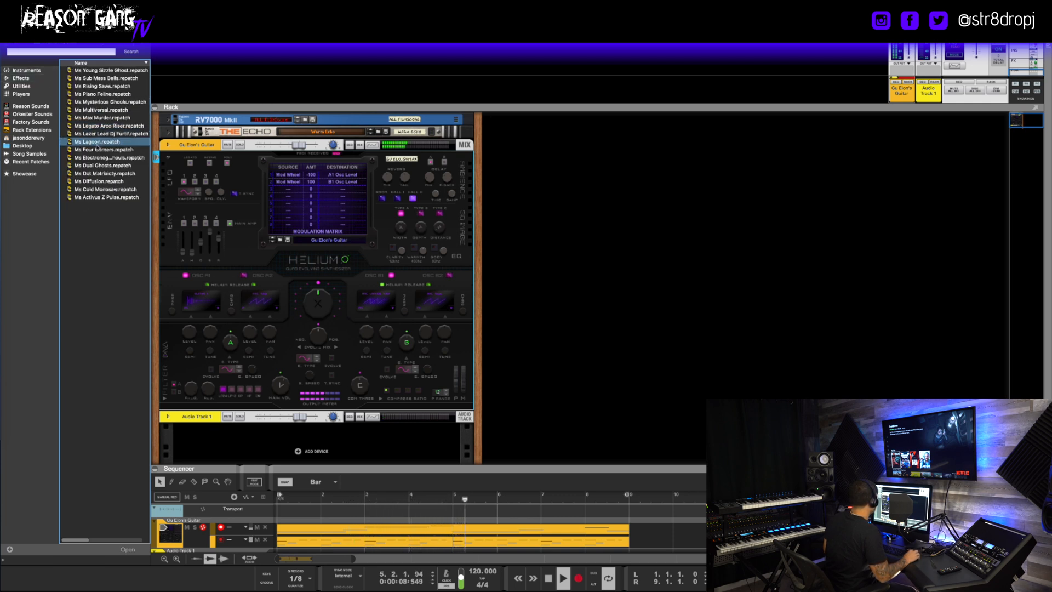
pyautogui.click(105, 164)
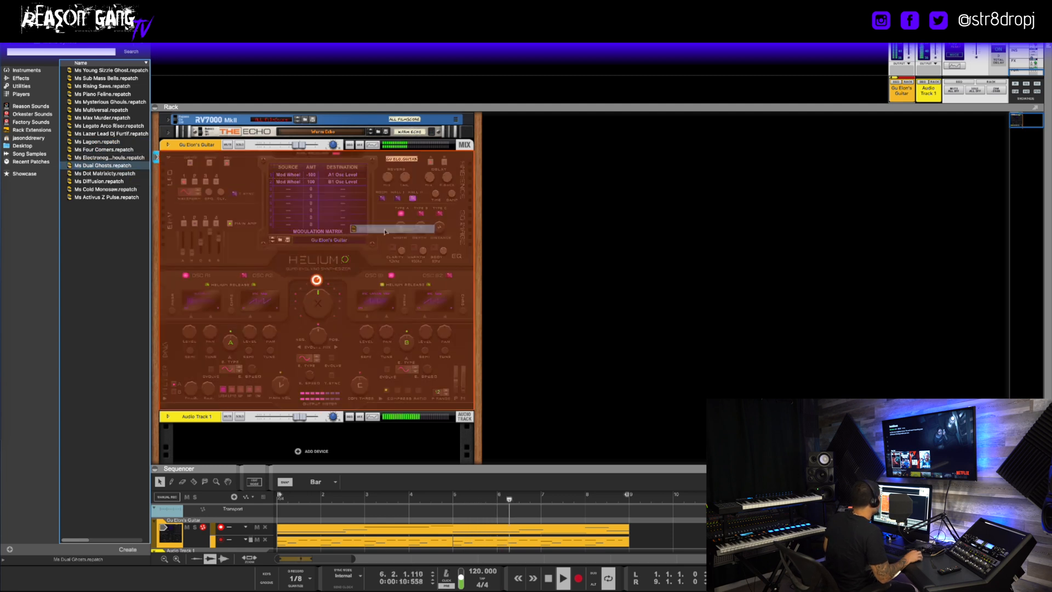
pyautogui.doubleClick(103, 164)
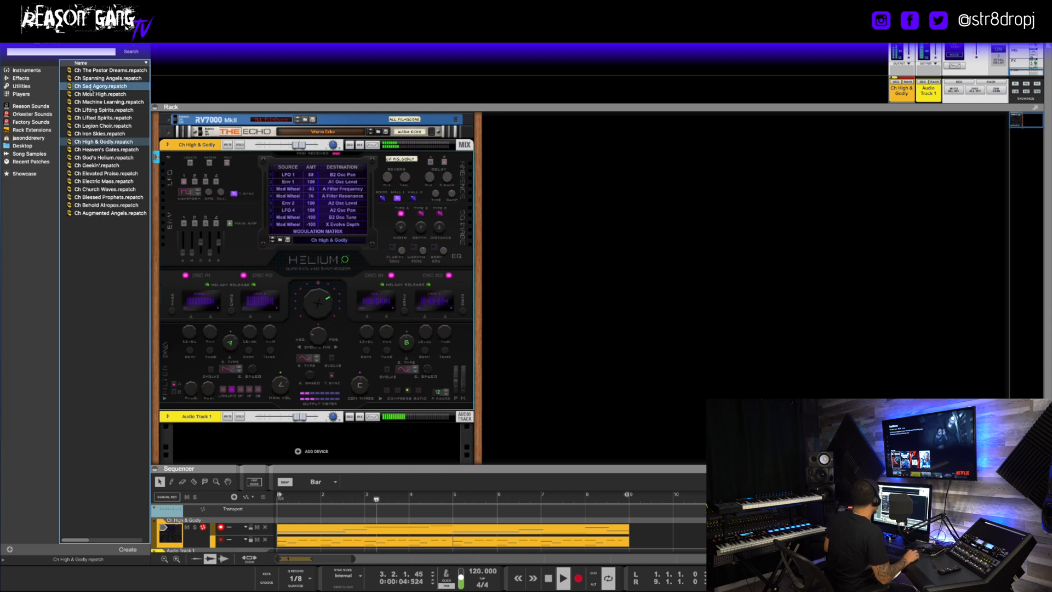
pyautogui.click(104, 78)
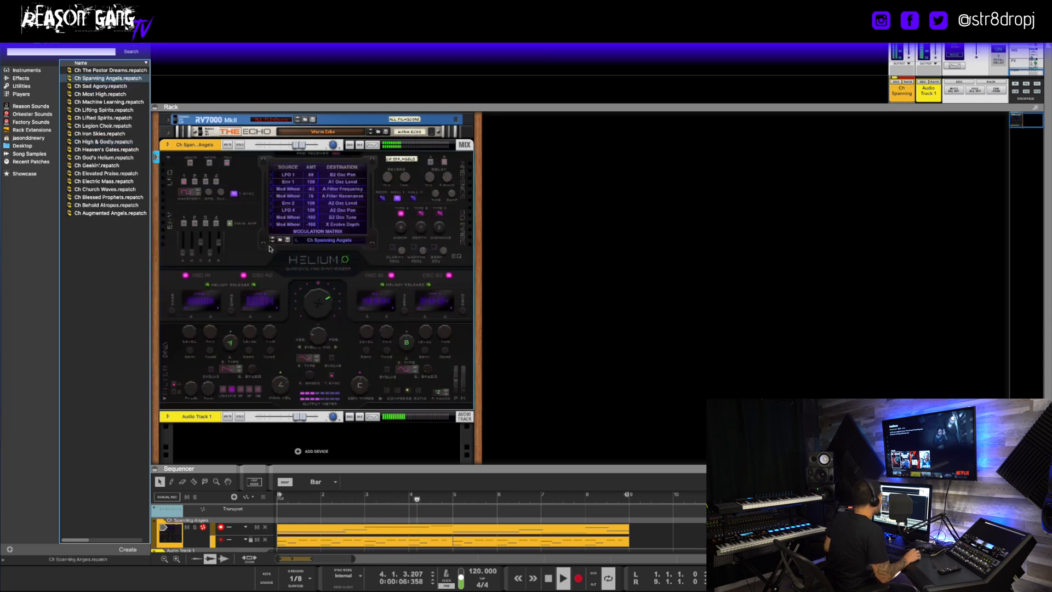